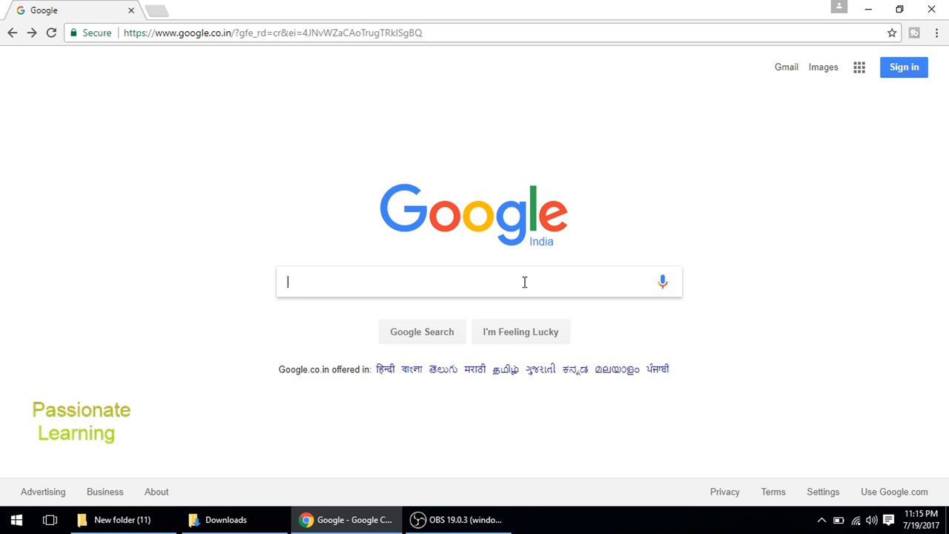
Search Google for icecream screen recorder and open the Icecreamapps result in a new tab.
{"action": "type", "text": "ice cream scree"}
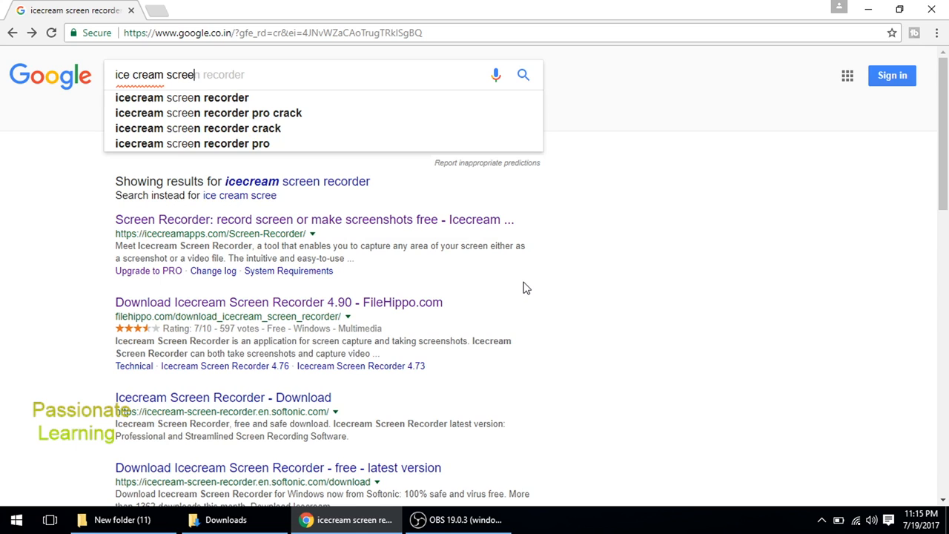
{"action": "left_click", "coordinate": [181, 98]}
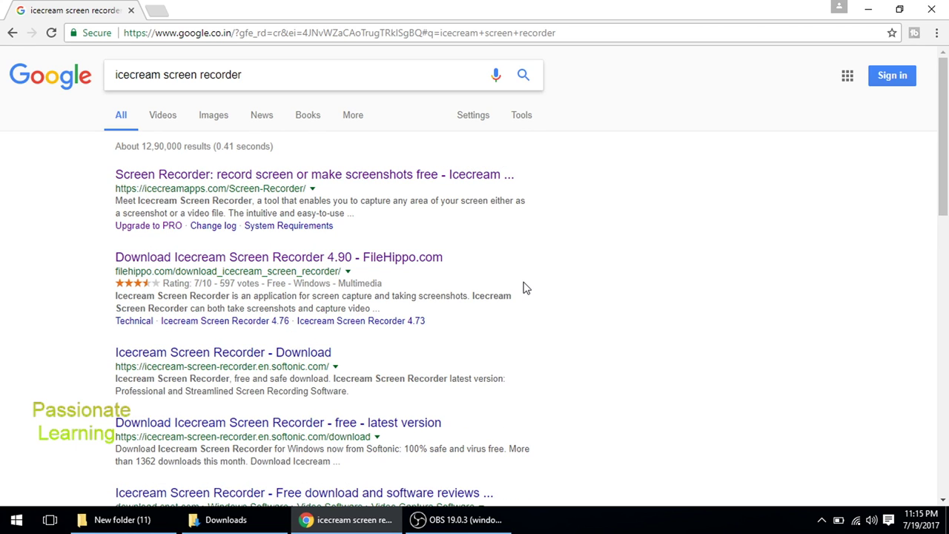
{"action": "right_click", "coordinate": [471, 175]}
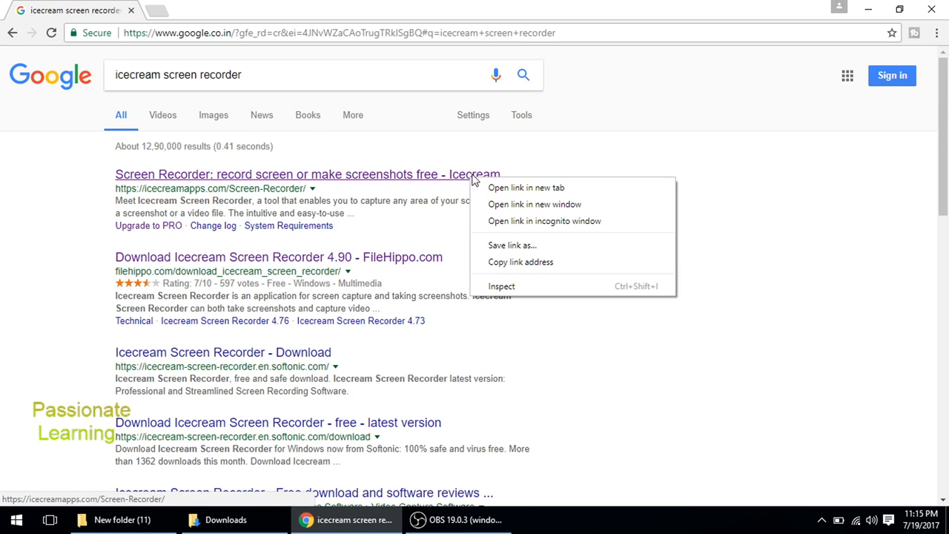
{"action": "left_click", "coordinate": [525, 186]}
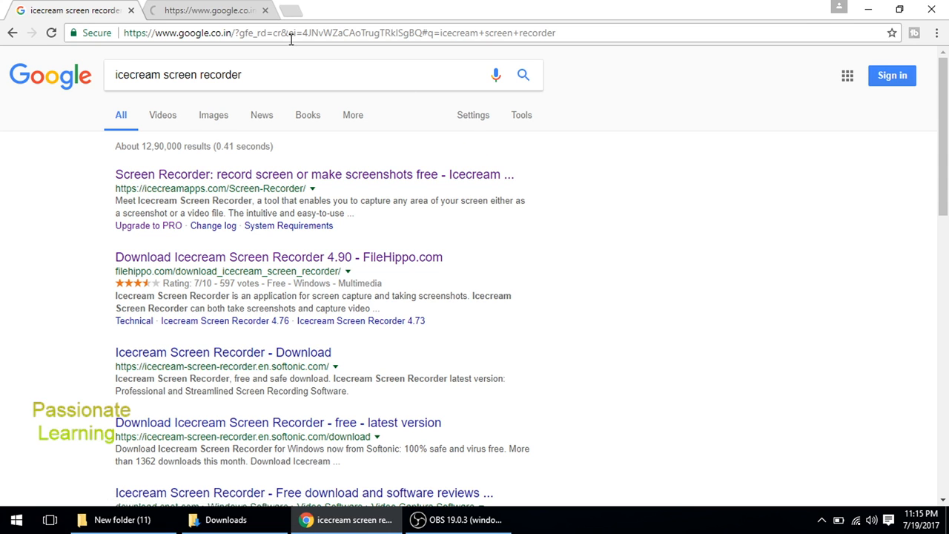
{"action": "left_click", "coordinate": [315, 175]}
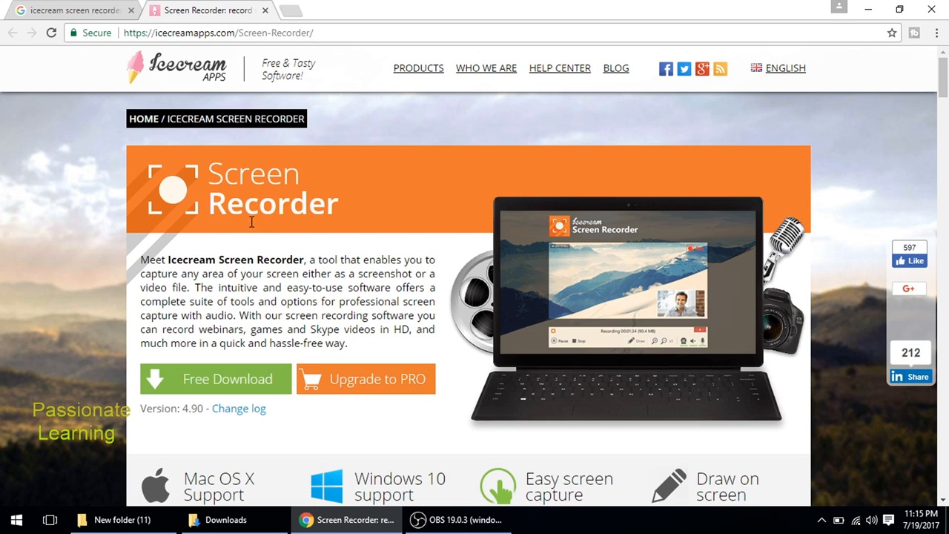
Start the free Windows installer download for Screen Recorder and dismiss the download pop-up.
{"action": "scroll", "scroll_direction": "down", "scroll_amount": 3}
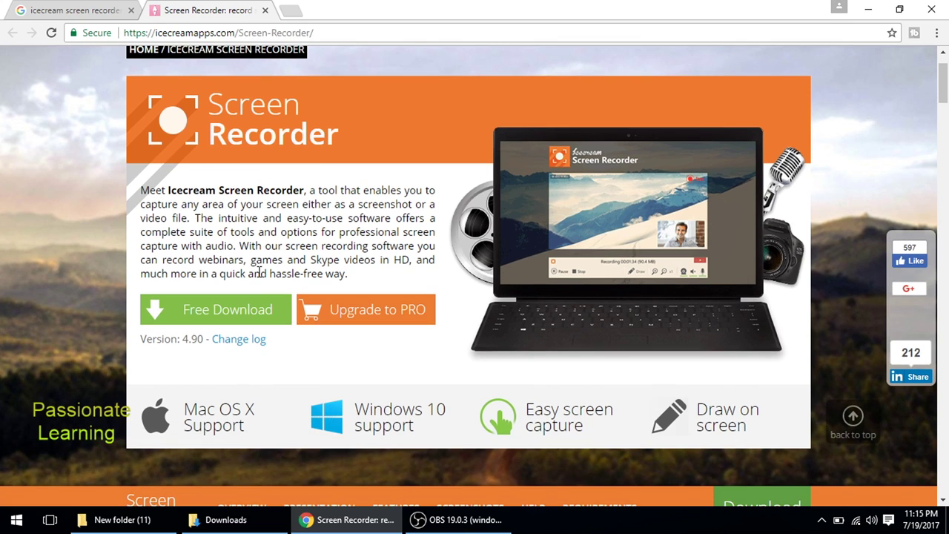
{"action": "mouse_move", "coordinate": [240, 433]}
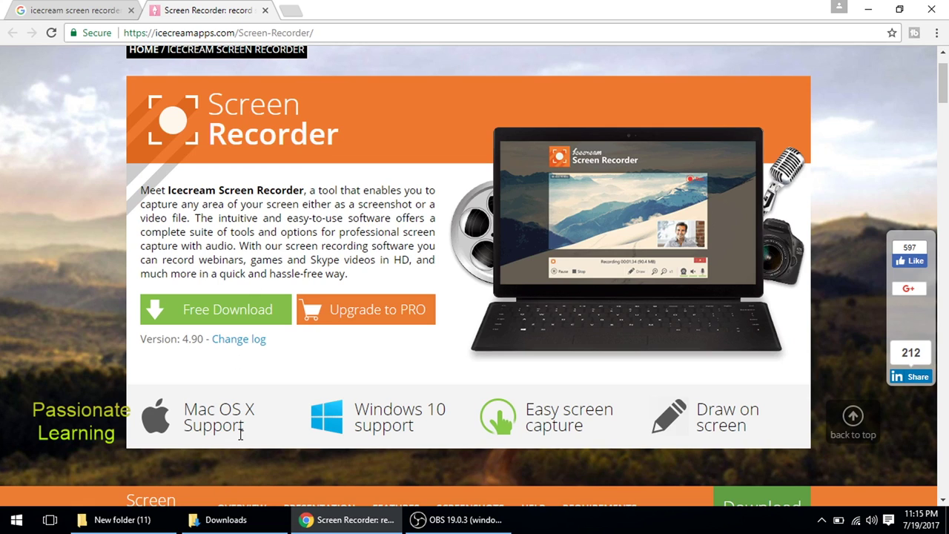
{"action": "mouse_move", "coordinate": [371, 409]}
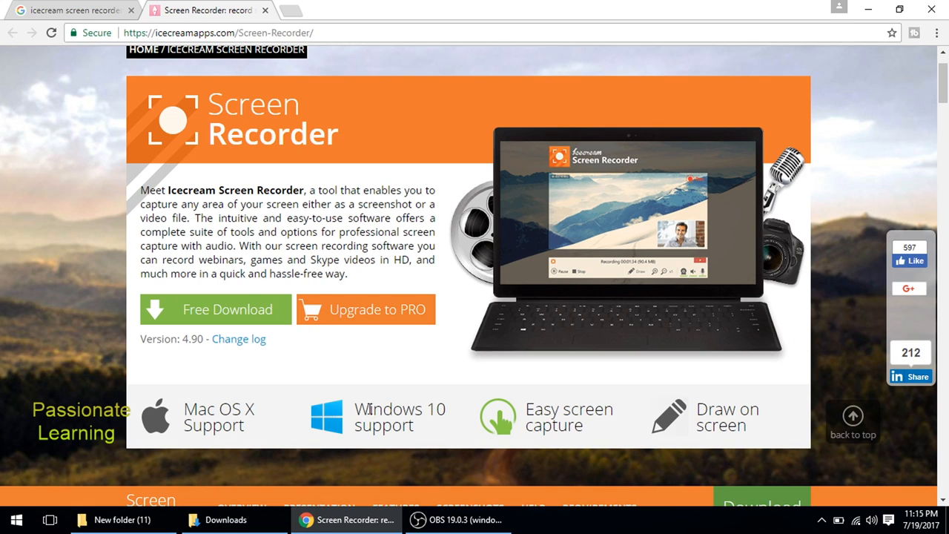
{"action": "mouse_move", "coordinate": [228, 310]}
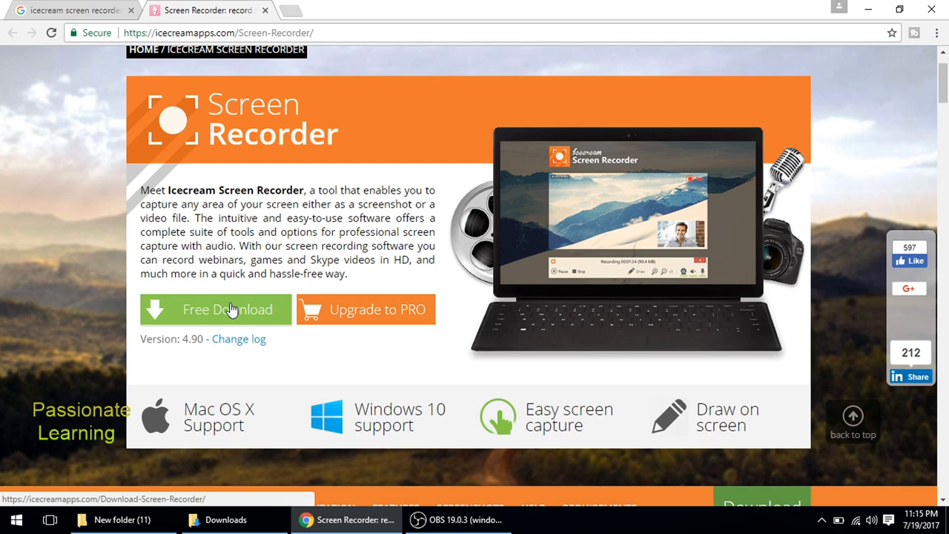
{"action": "left_click", "coordinate": [227, 310]}
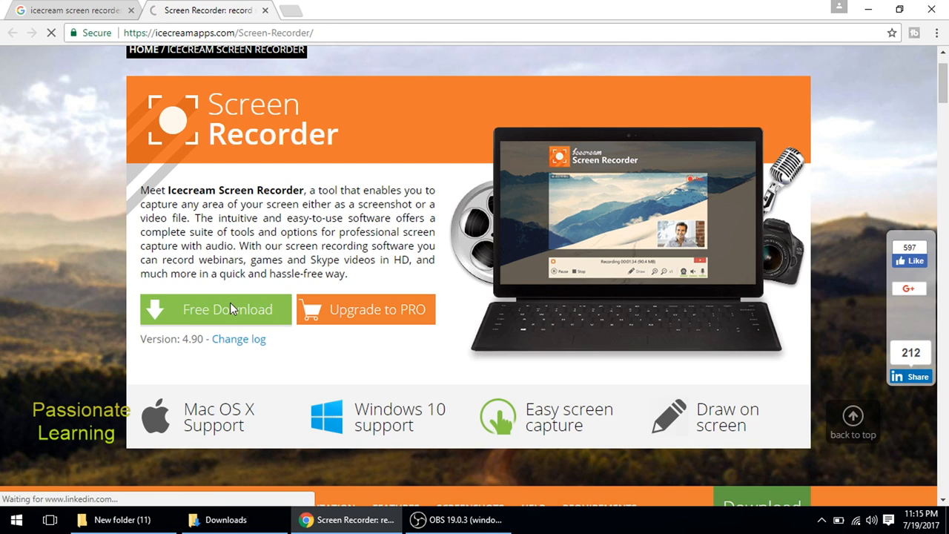
{"action": "left_click", "coordinate": [215, 310]}
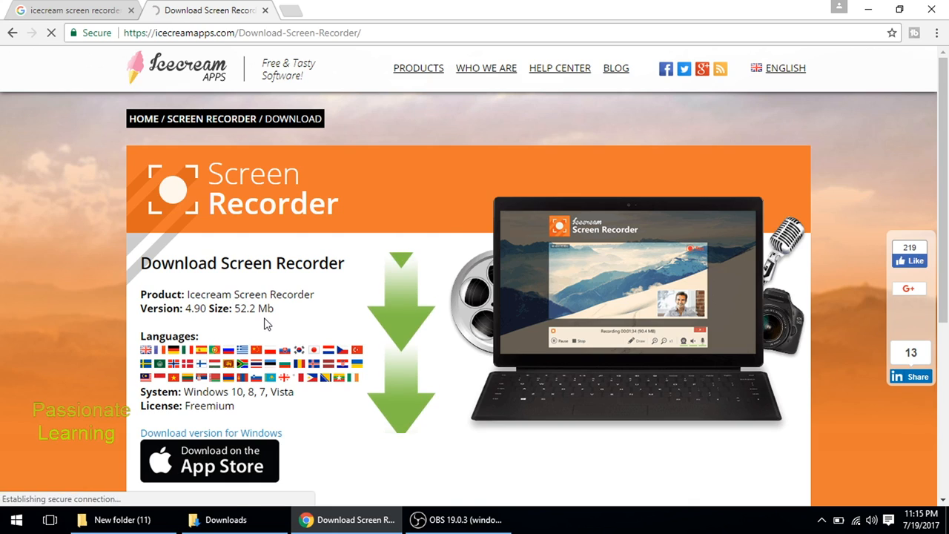
{"action": "left_click", "coordinate": [211, 433]}
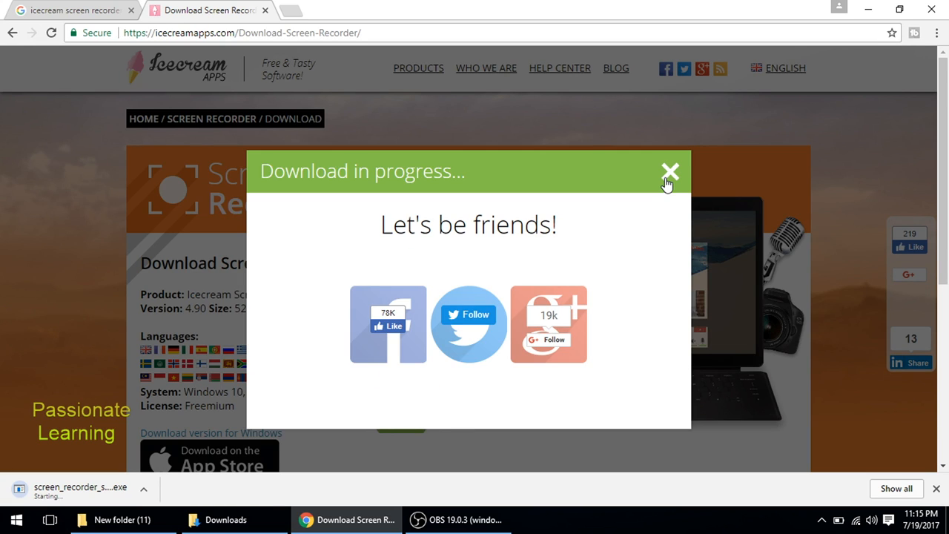
{"action": "left_click", "coordinate": [670, 172]}
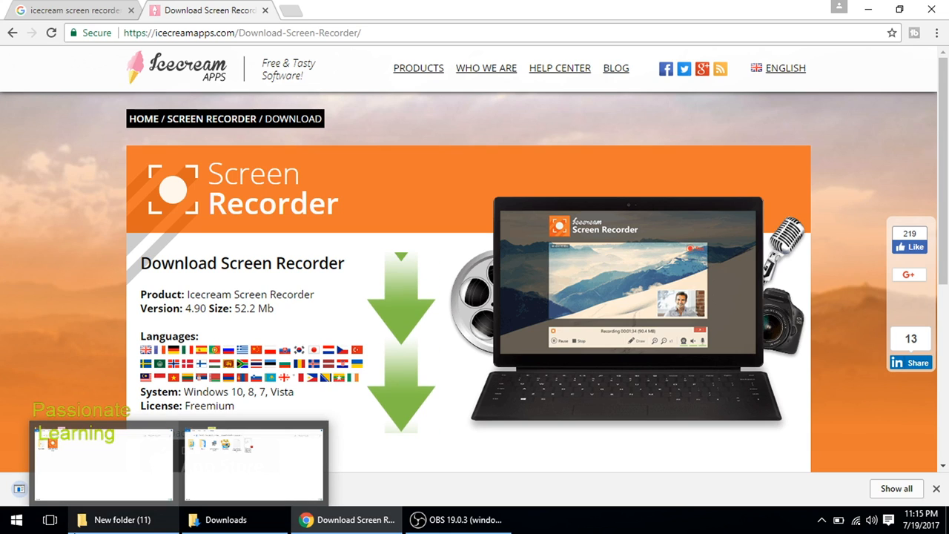
{"action": "left_click", "coordinate": [401, 341]}
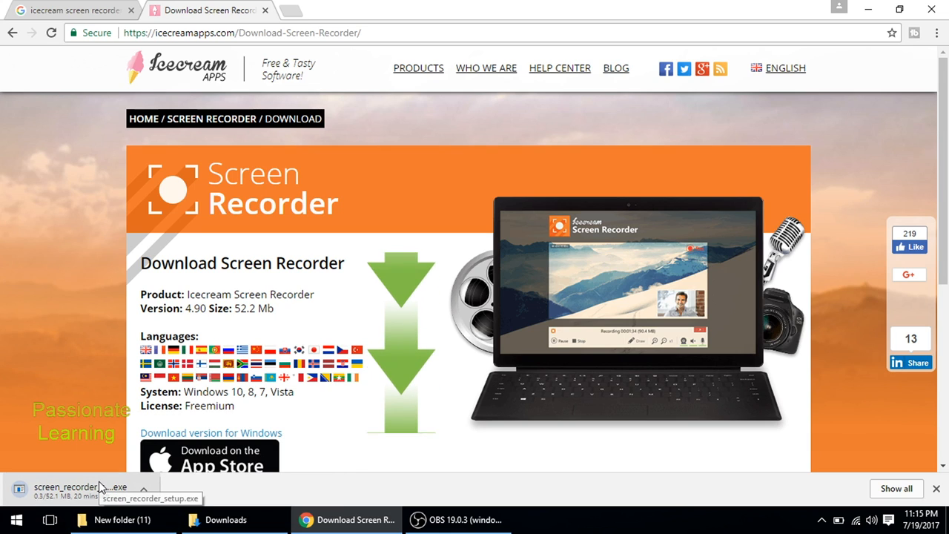
Run the downloaded screen_recorder_setup file from the New folder (11) window.
{"action": "left_click", "coordinate": [121, 519]}
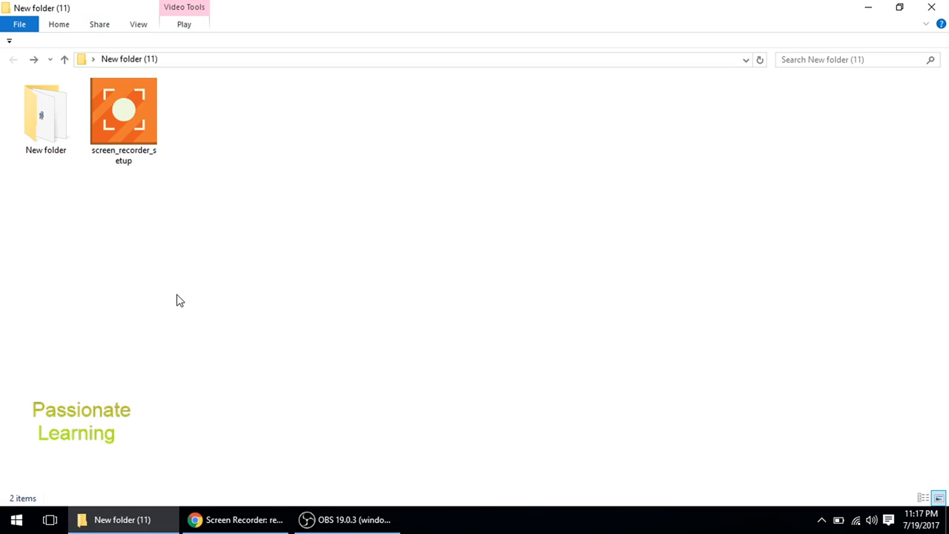
{"action": "mouse_move", "coordinate": [126, 193]}
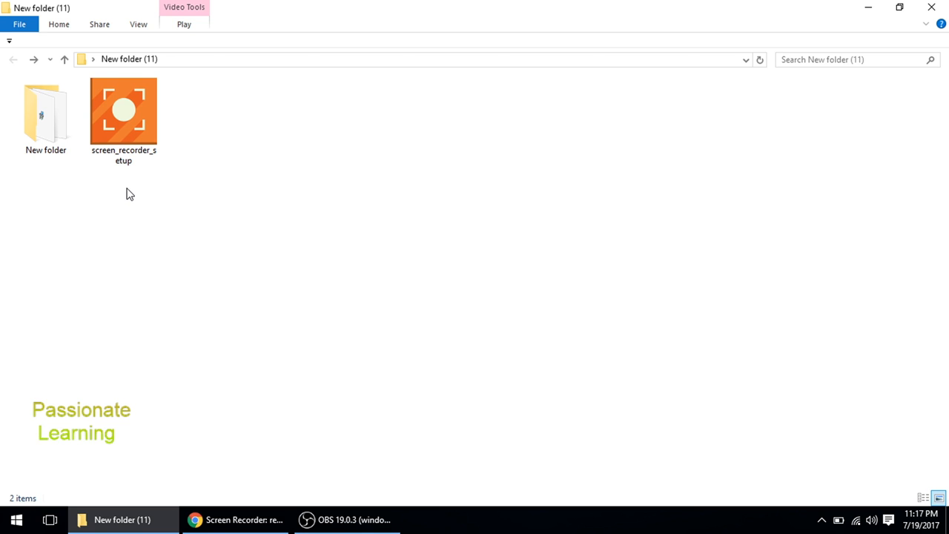
{"action": "left_click", "coordinate": [124, 111]}
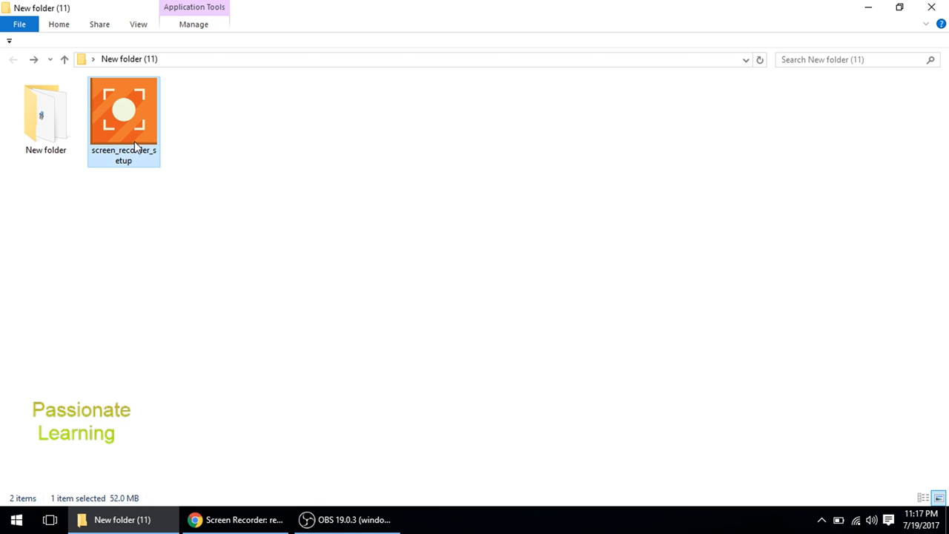
{"action": "double_click", "coordinate": [123, 112]}
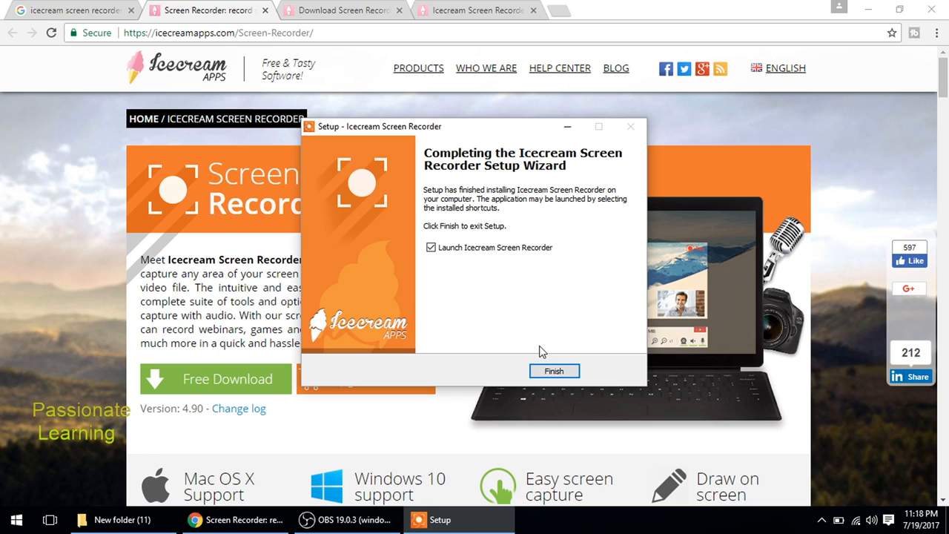
{"action": "mouse_move", "coordinate": [478, 169]}
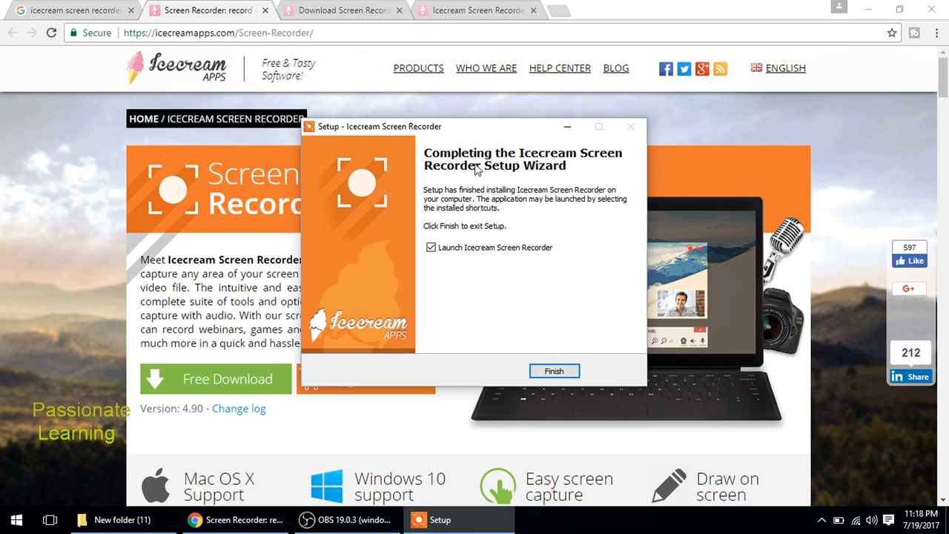
{"action": "mouse_move", "coordinate": [577, 162]}
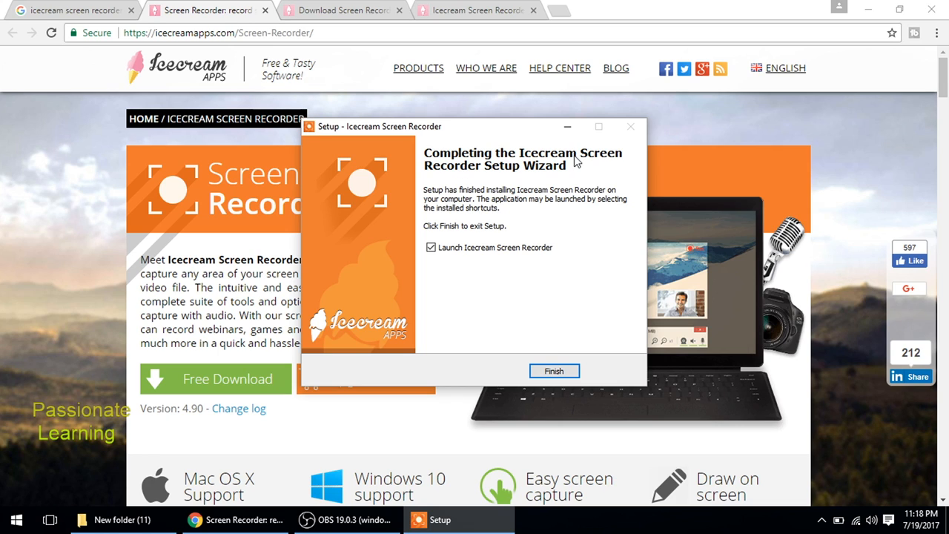
{"action": "mouse_move", "coordinate": [490, 243]}
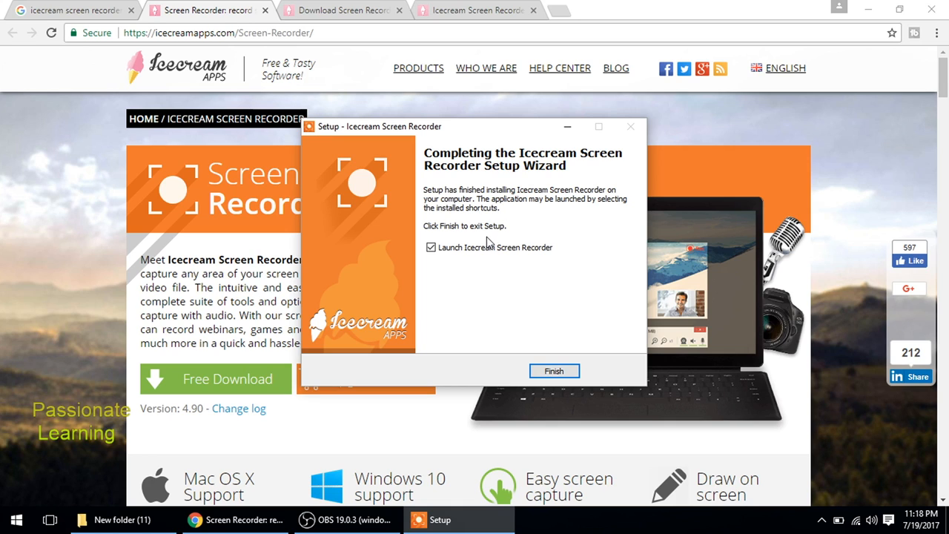
{"action": "mouse_move", "coordinate": [482, 266]}
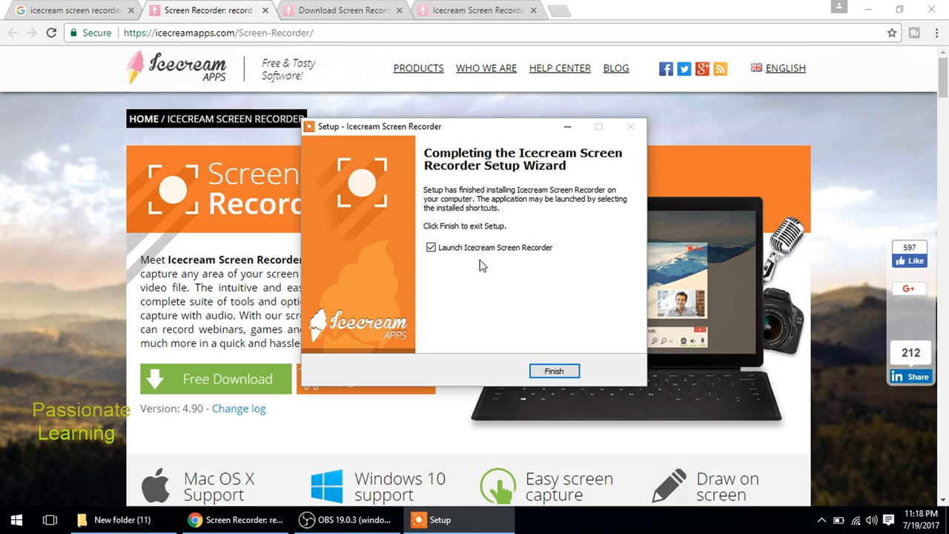
{"action": "mouse_move", "coordinate": [539, 315]}
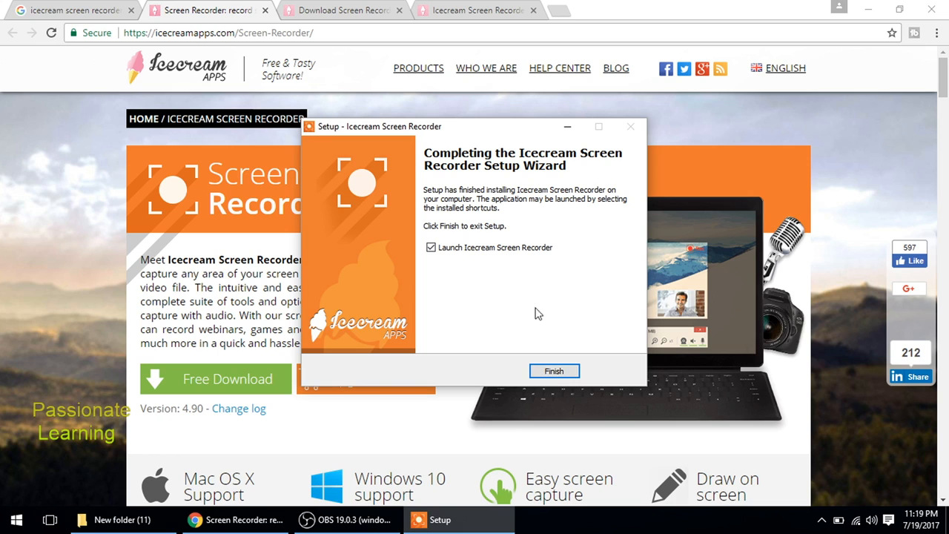
Finish the setup wizard with Launch Icecream Screen Recorder left checked.
{"action": "left_click", "coordinate": [555, 371]}
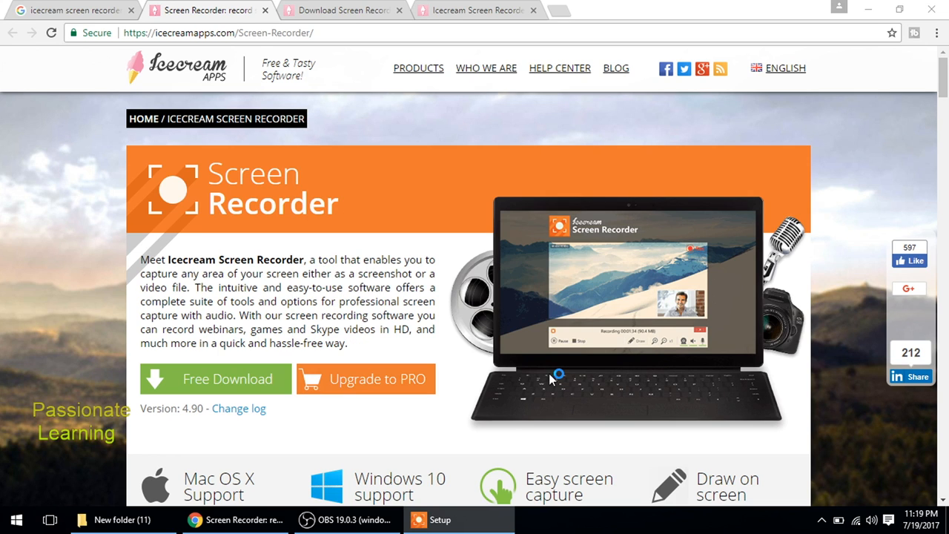
Bring up the Screen Recorder main window with Capture video and Screenshot options.
{"action": "left_click", "coordinate": [439, 520]}
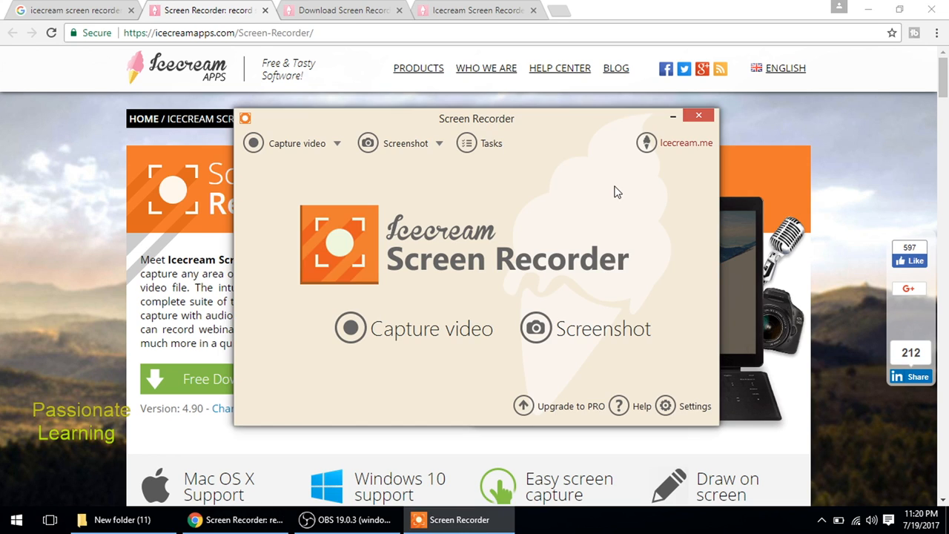
{"action": "mouse_move", "coordinate": [474, 187]}
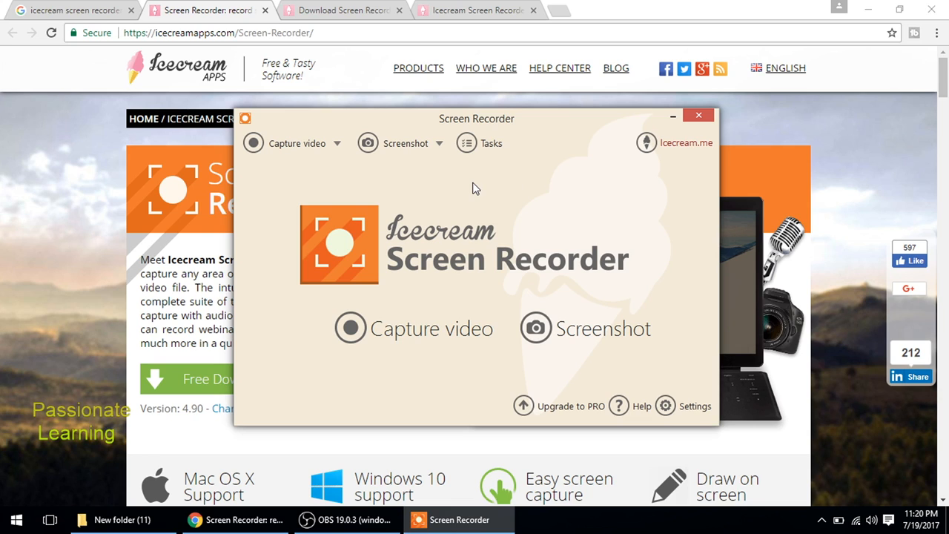
{"action": "mouse_move", "coordinate": [457, 246]}
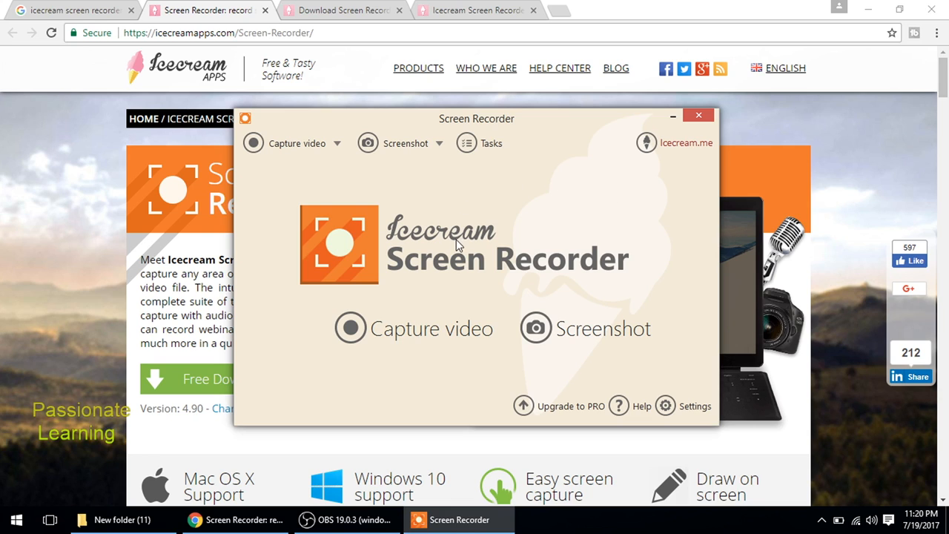
{"action": "mouse_move", "coordinate": [414, 283]}
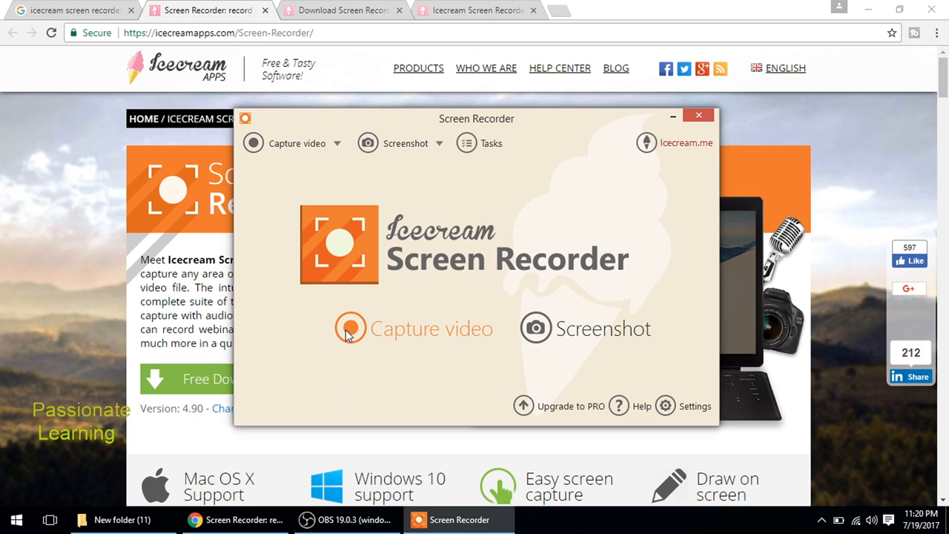
{"action": "mouse_move", "coordinate": [501, 355]}
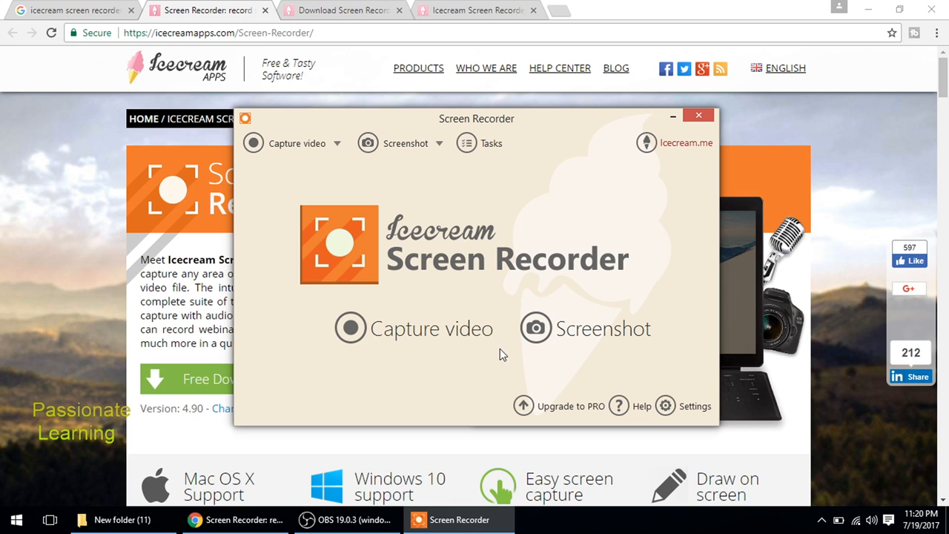
{"action": "mouse_move", "coordinate": [486, 380]}
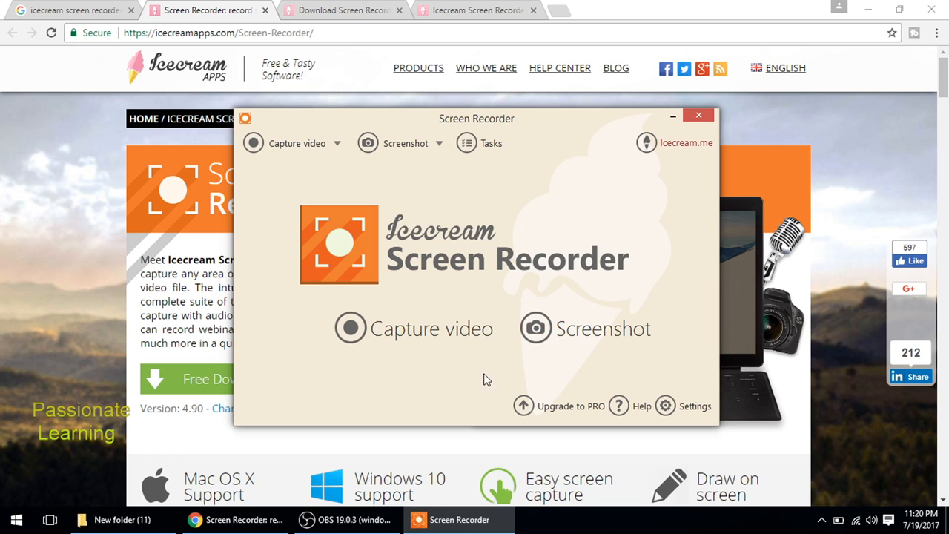
{"action": "mouse_move", "coordinate": [681, 400]}
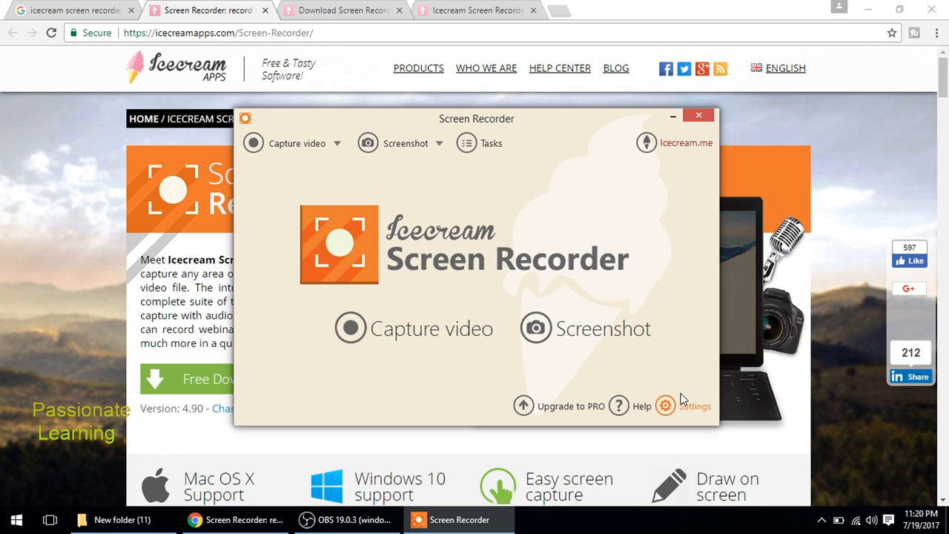
Review the recorder's System and Save to settings, then the Video settings.
{"action": "left_click", "coordinate": [664, 407]}
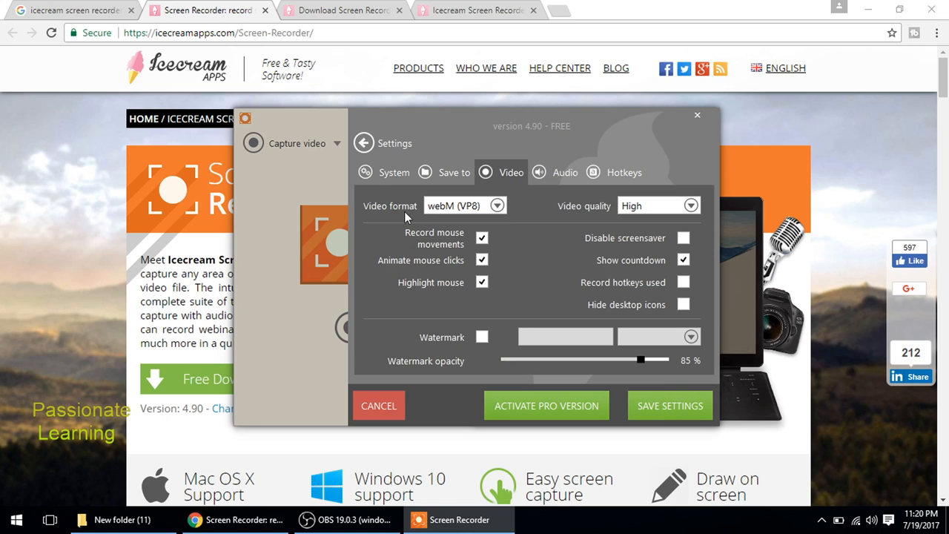
{"action": "left_click", "coordinate": [392, 172]}
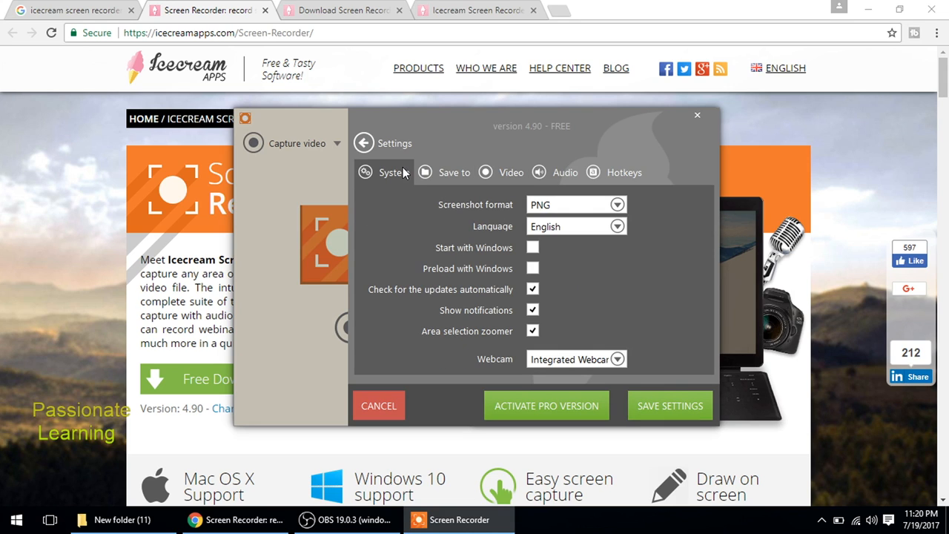
{"action": "mouse_move", "coordinate": [497, 216]}
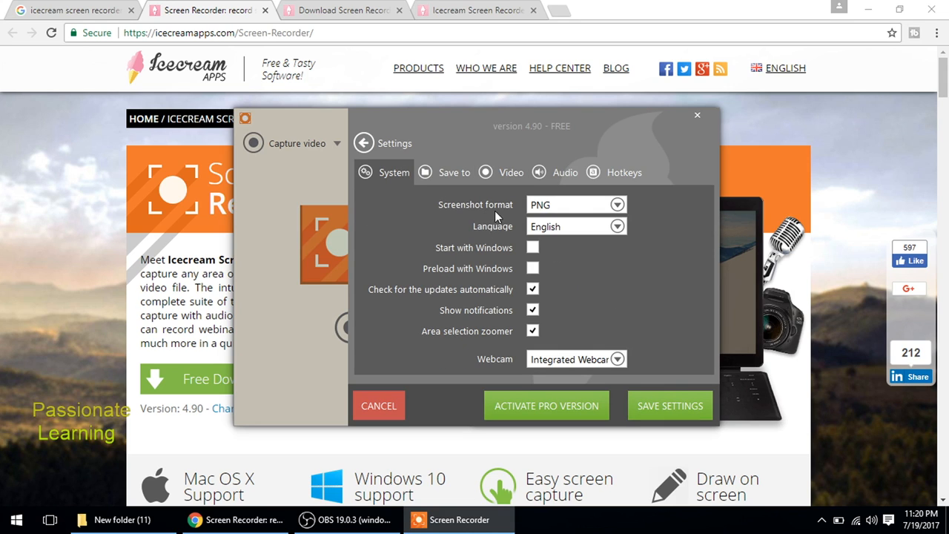
{"action": "left_click", "coordinate": [618, 205]}
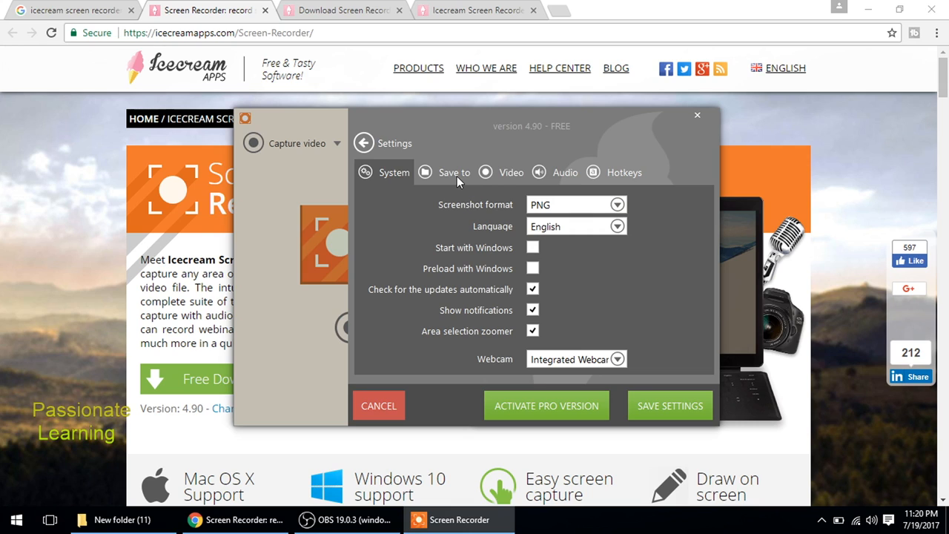
{"action": "left_click", "coordinate": [510, 172]}
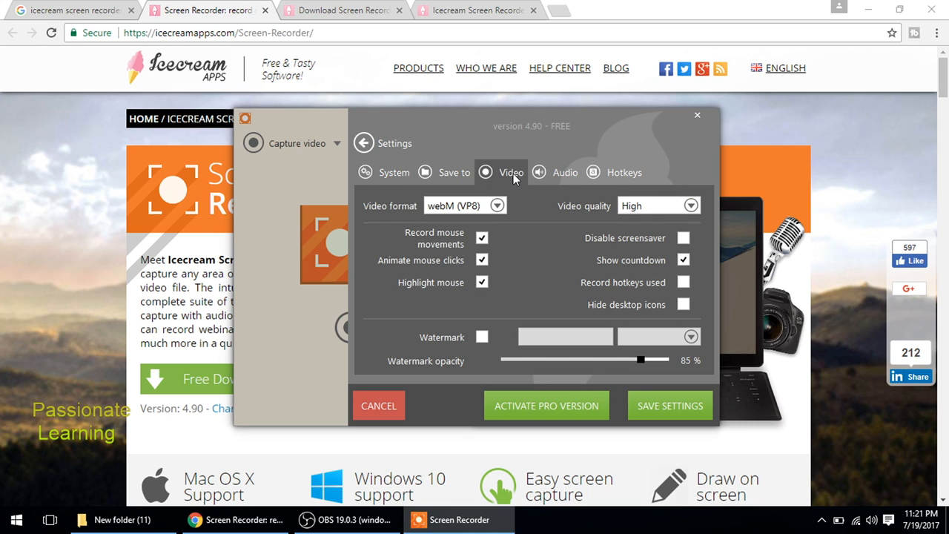
{"action": "mouse_move", "coordinate": [457, 214]}
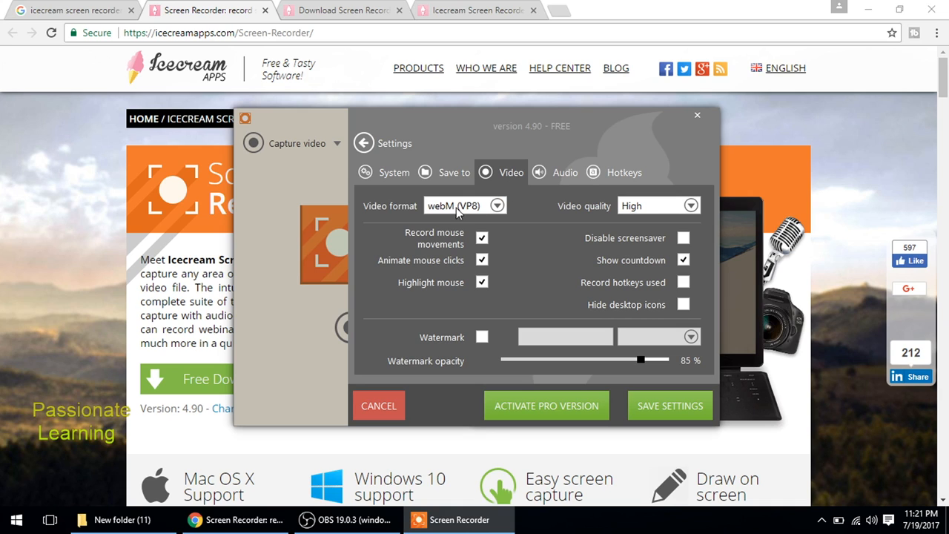
Attempt MP4 (H264) as the video format, dismiss the Upgrade to PRO prompt, leaving webM (VP8).
{"action": "left_click", "coordinate": [495, 205]}
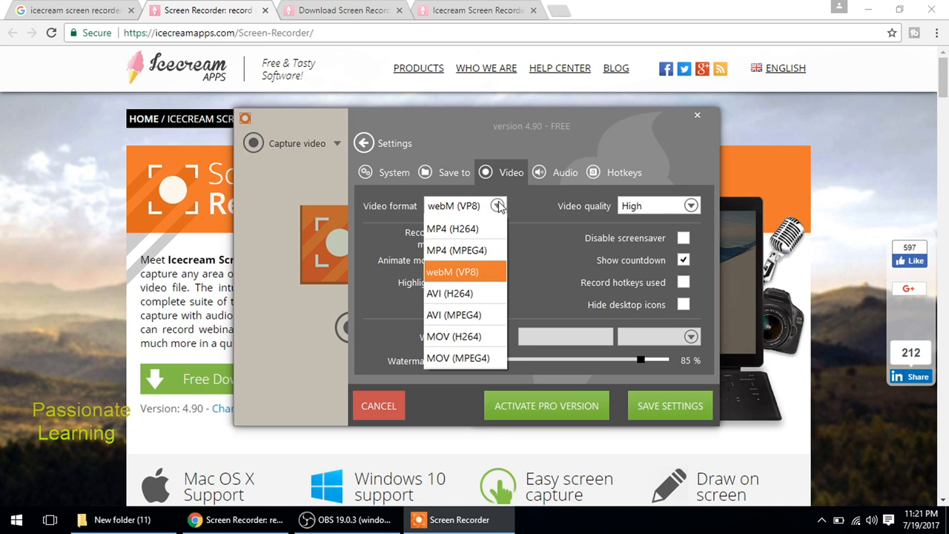
{"action": "mouse_move", "coordinate": [467, 229]}
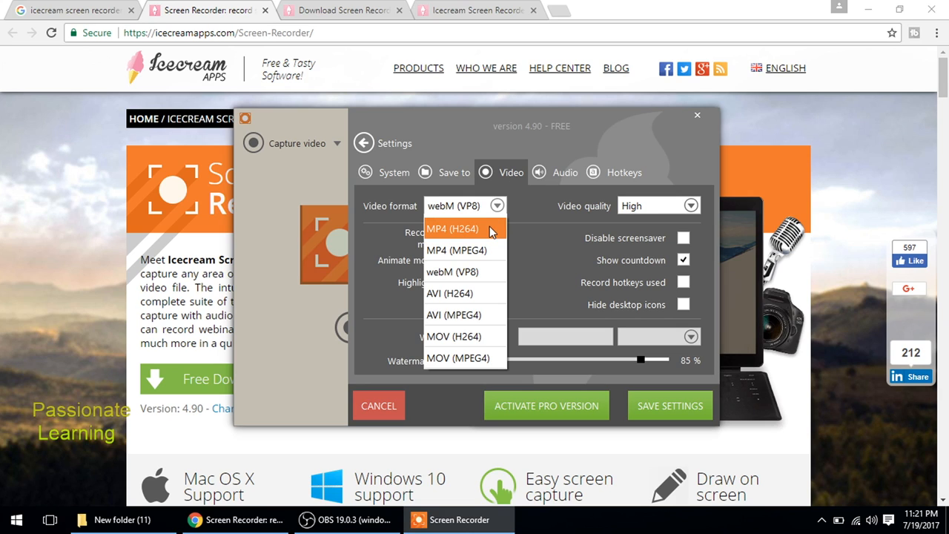
{"action": "left_click", "coordinate": [452, 229]}
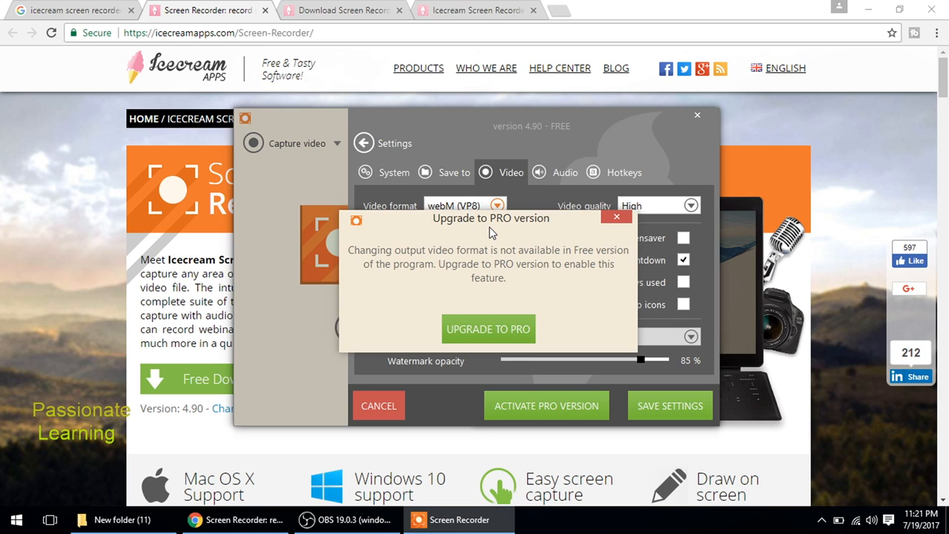
{"action": "mouse_move", "coordinate": [705, 237]}
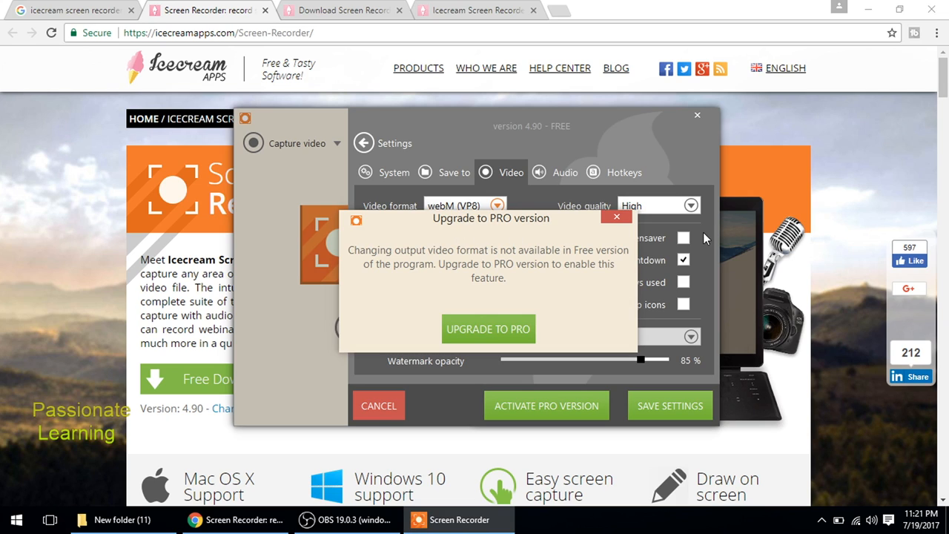
{"action": "left_click", "coordinate": [617, 217]}
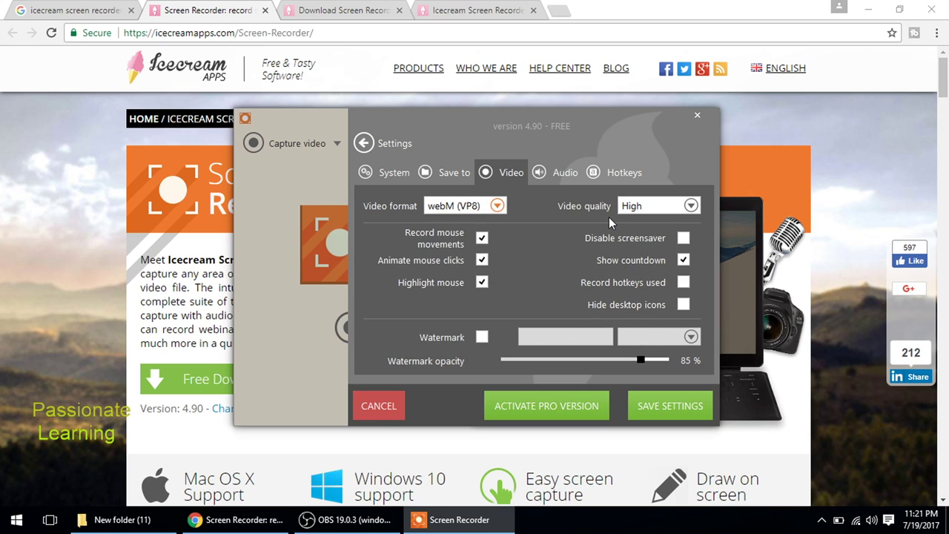
{"action": "mouse_move", "coordinate": [579, 232]}
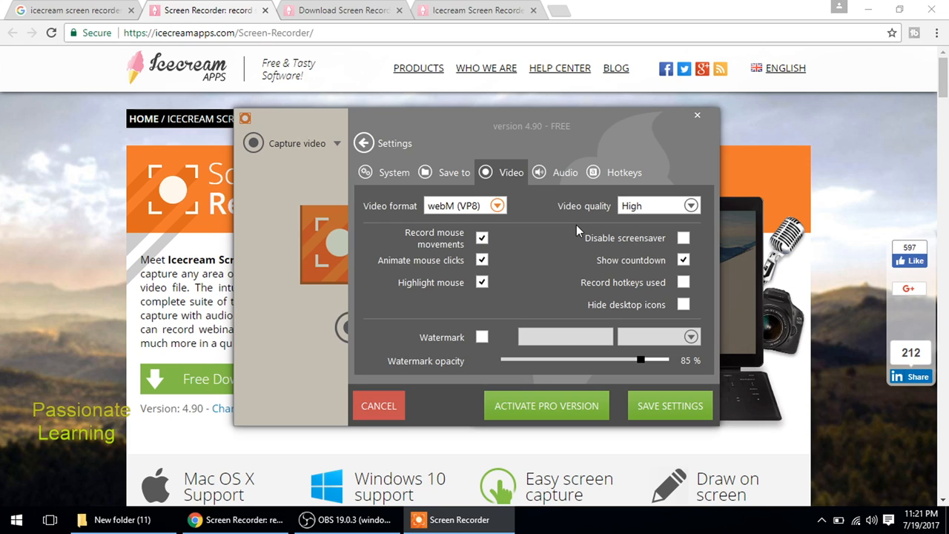
{"action": "mouse_move", "coordinate": [497, 297]}
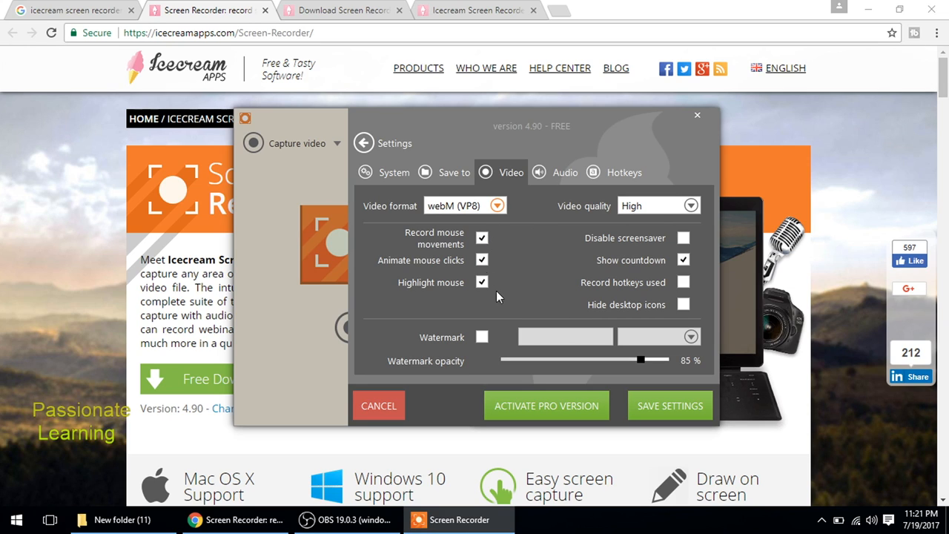
{"action": "mouse_move", "coordinate": [675, 323]}
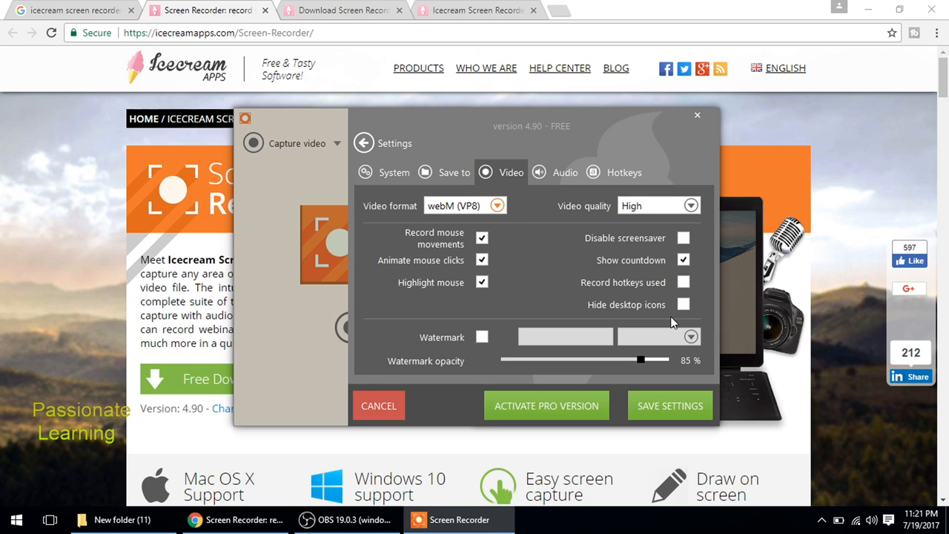
{"action": "mouse_move", "coordinate": [601, 282]}
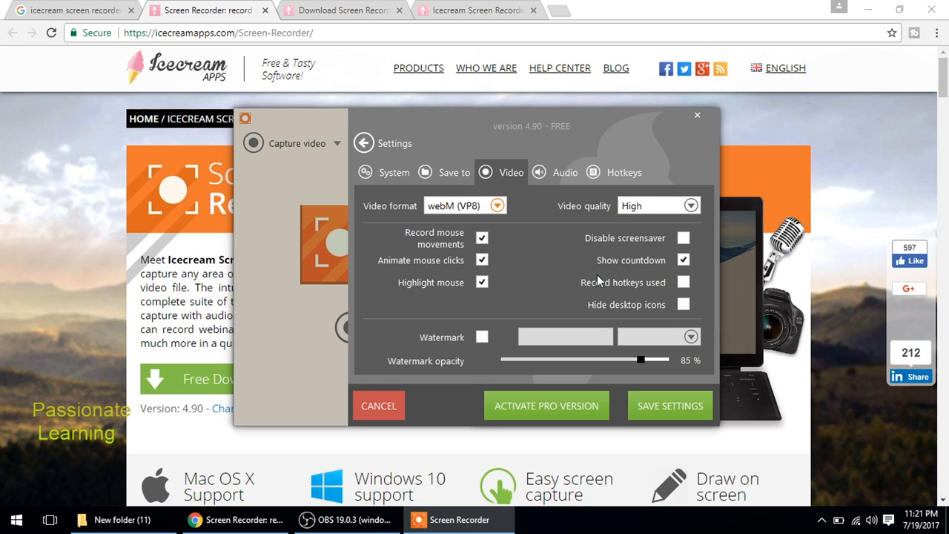
{"action": "mouse_move", "coordinate": [575, 237]}
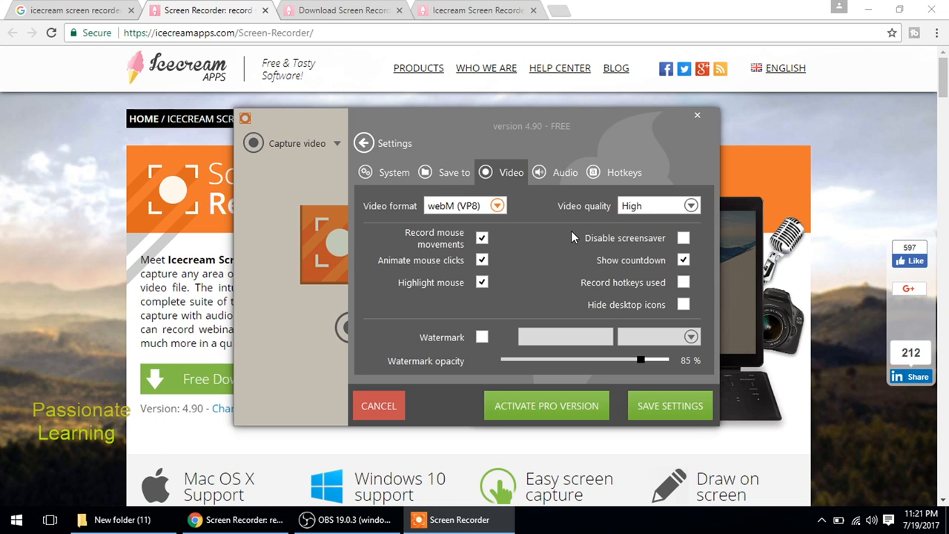
Review the Audio settings and the default Hotkeys list.
{"action": "left_click", "coordinate": [565, 172]}
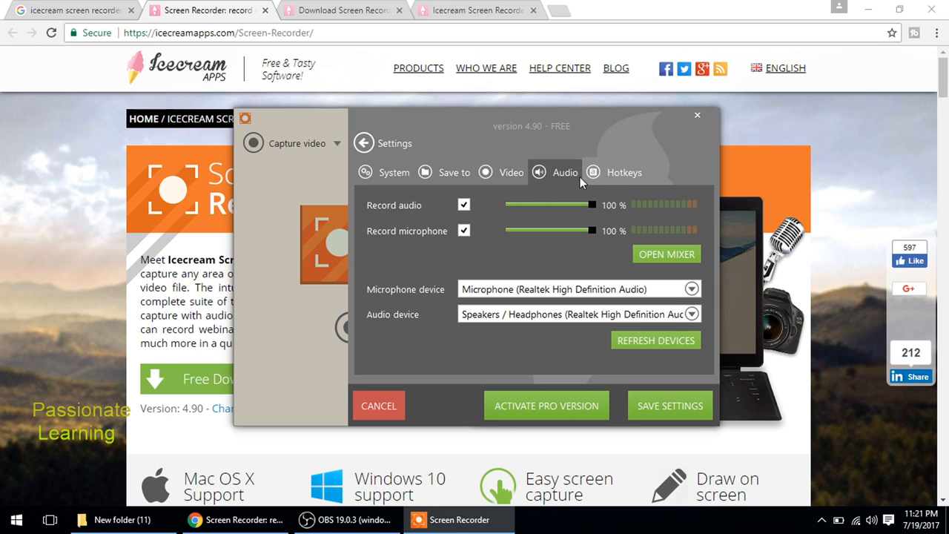
{"action": "left_click", "coordinate": [624, 173]}
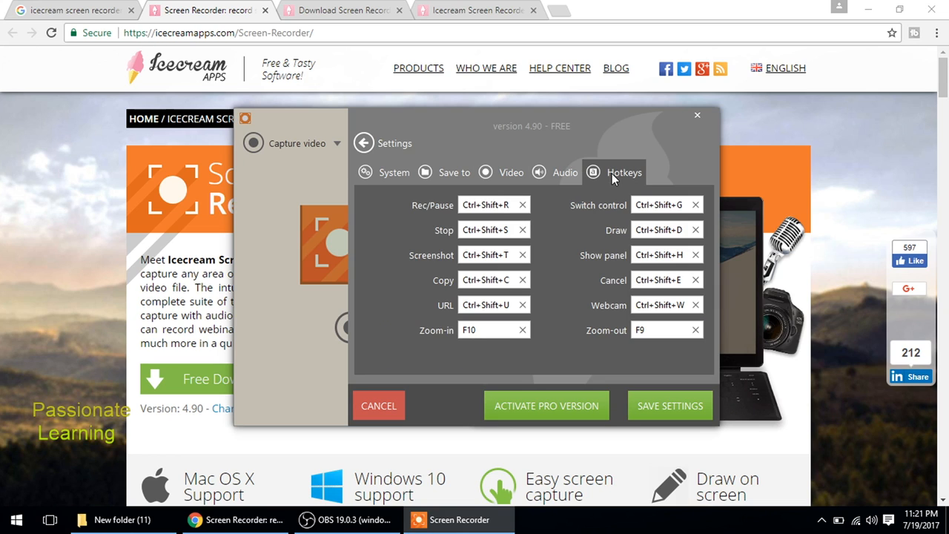
{"action": "mouse_move", "coordinate": [425, 211]}
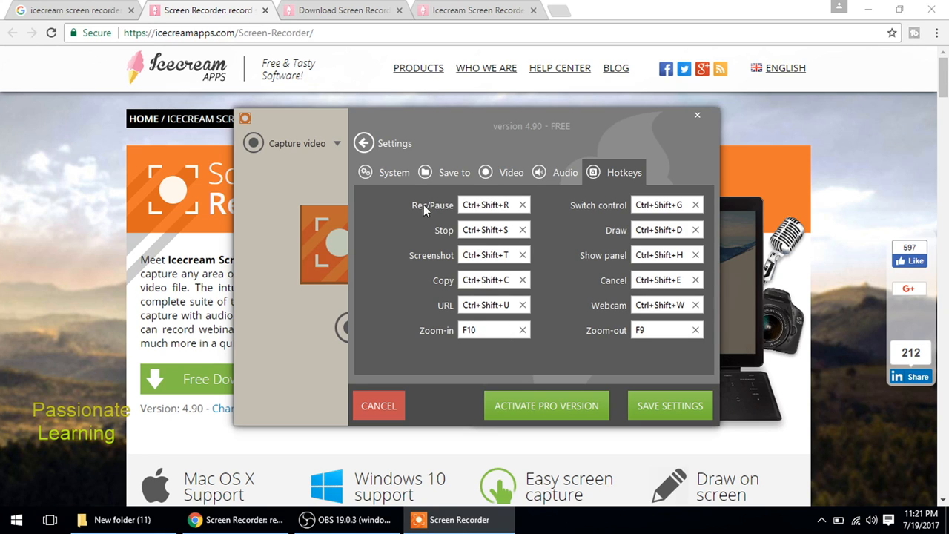
{"action": "mouse_move", "coordinate": [468, 215]}
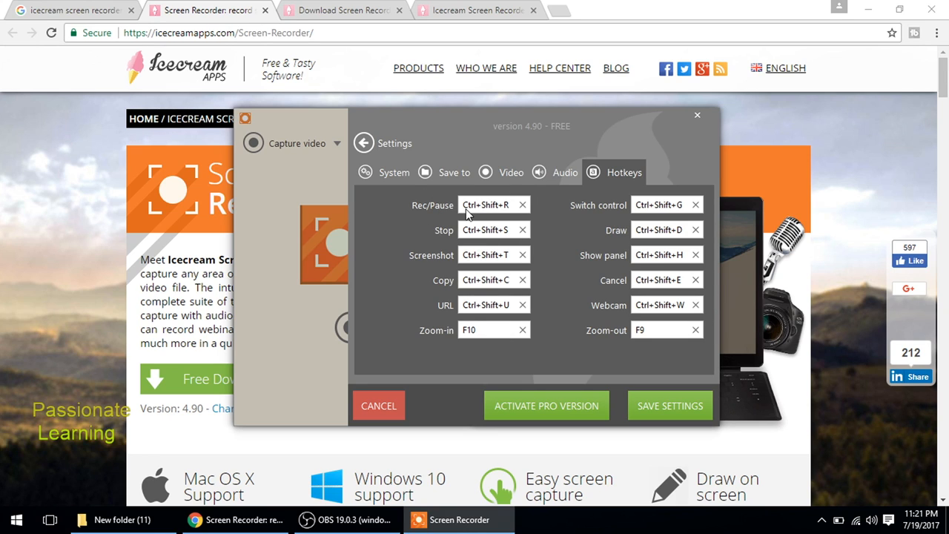
{"action": "mouse_move", "coordinate": [445, 216]}
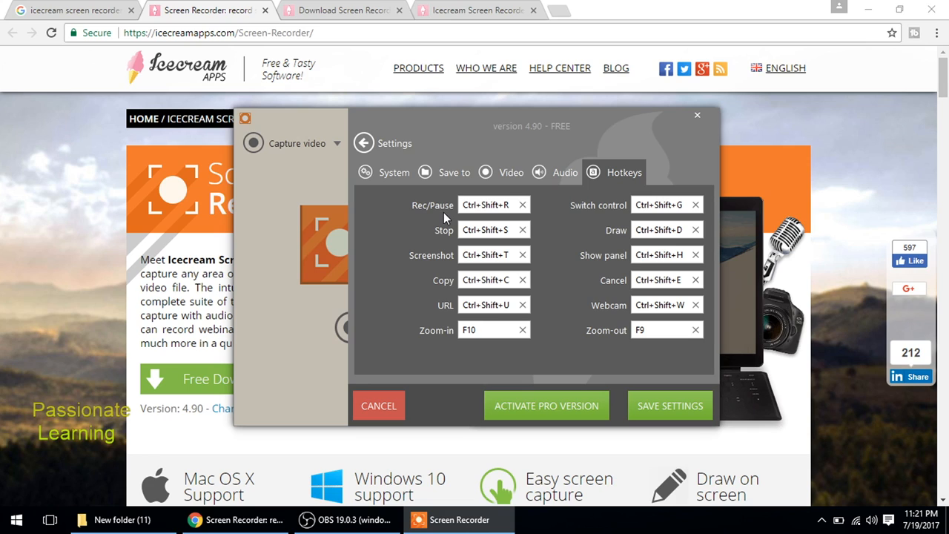
{"action": "mouse_move", "coordinate": [475, 221]}
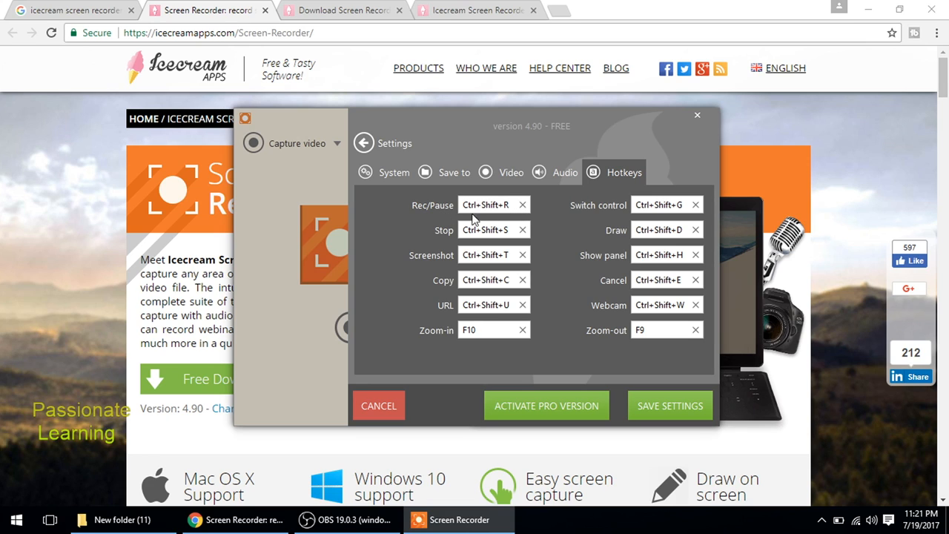
{"action": "mouse_move", "coordinate": [437, 234]}
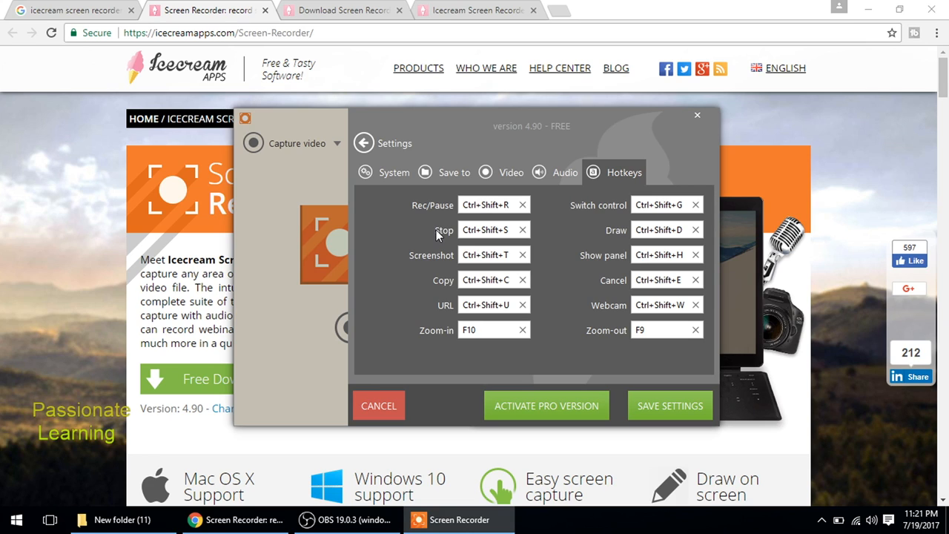
{"action": "mouse_move", "coordinate": [477, 236]}
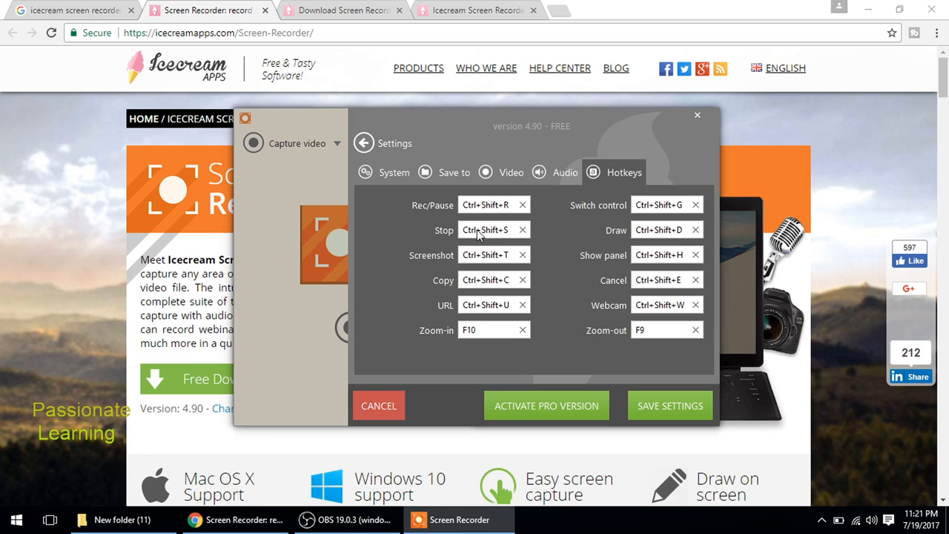
{"action": "mouse_move", "coordinate": [700, 120]}
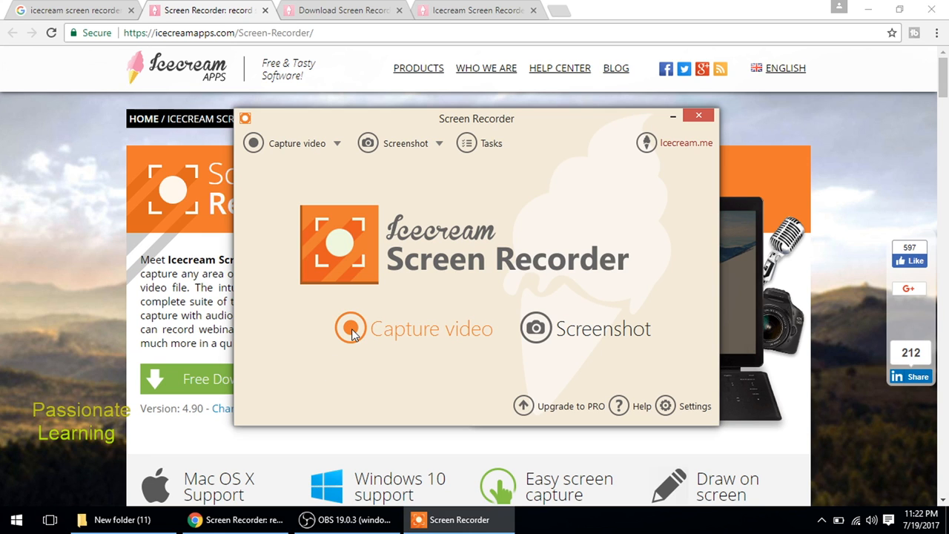
Mark a 1091 by 498 capture area over the website and list the preset recording sizes.
{"action": "left_click", "coordinate": [697, 116]}
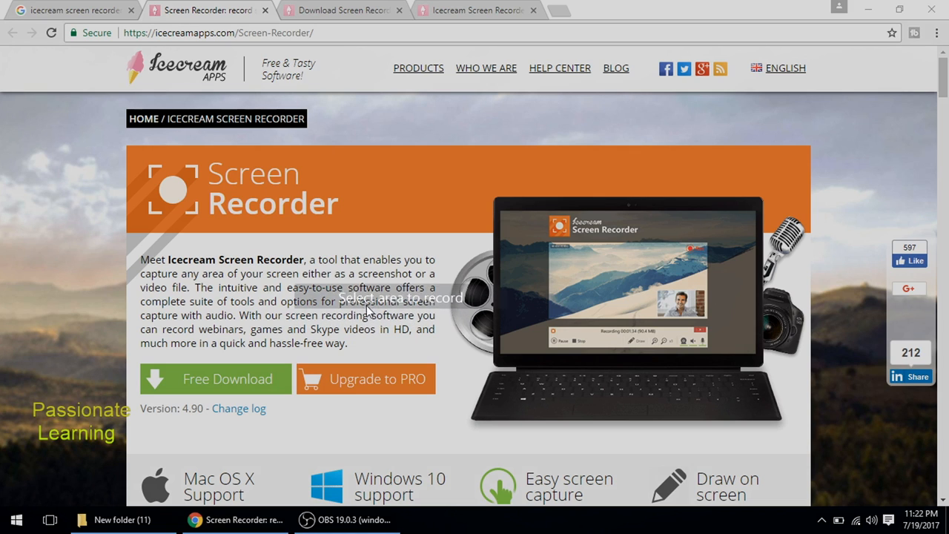
{"action": "mouse_move", "coordinate": [146, 132]}
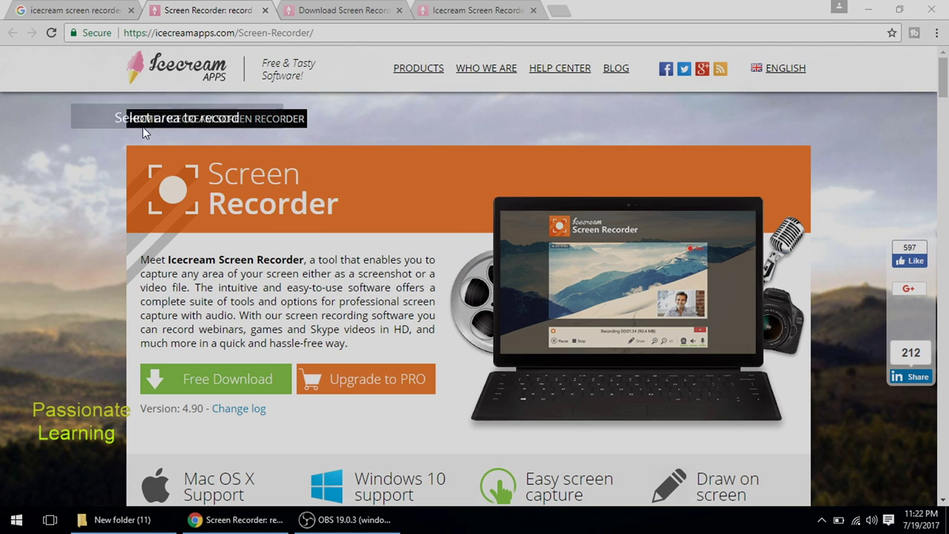
{"action": "left_click_drag", "start_coordinate": [95, 109], "coordinate": [748, 436]}
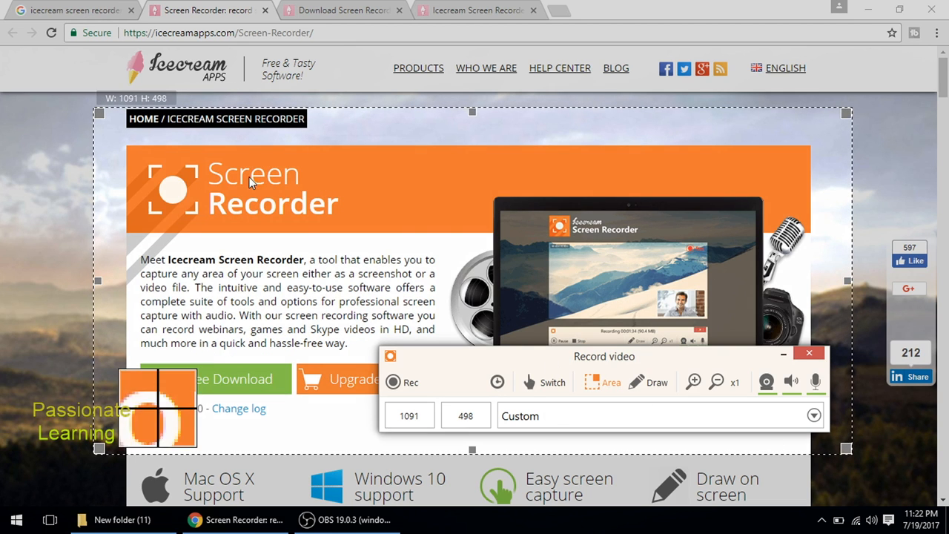
{"action": "mouse_move", "coordinate": [561, 171]}
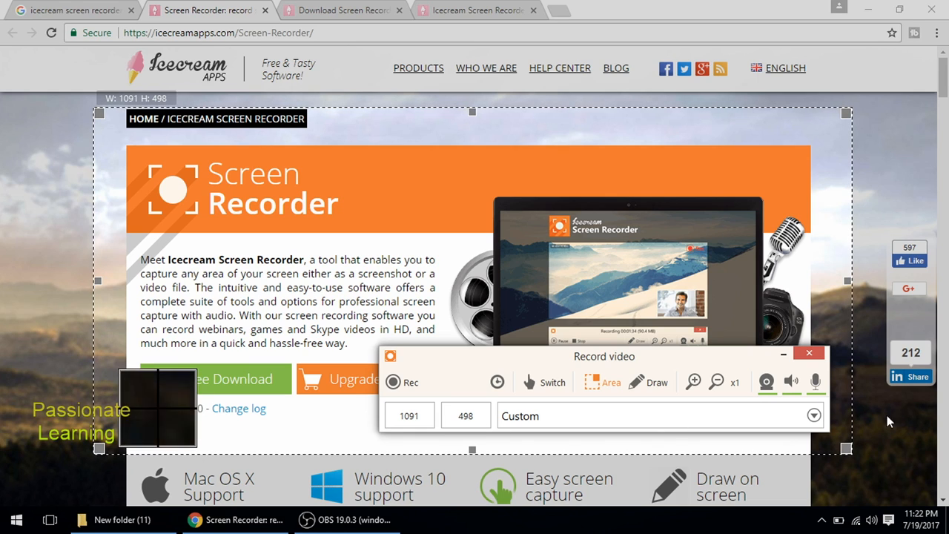
{"action": "left_click", "coordinate": [813, 416]}
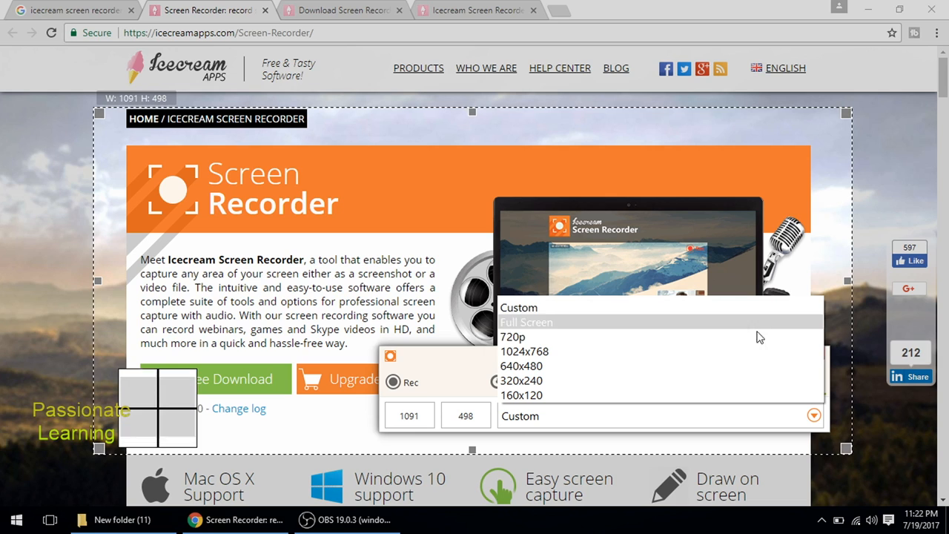
{"action": "left_click", "coordinate": [527, 322]}
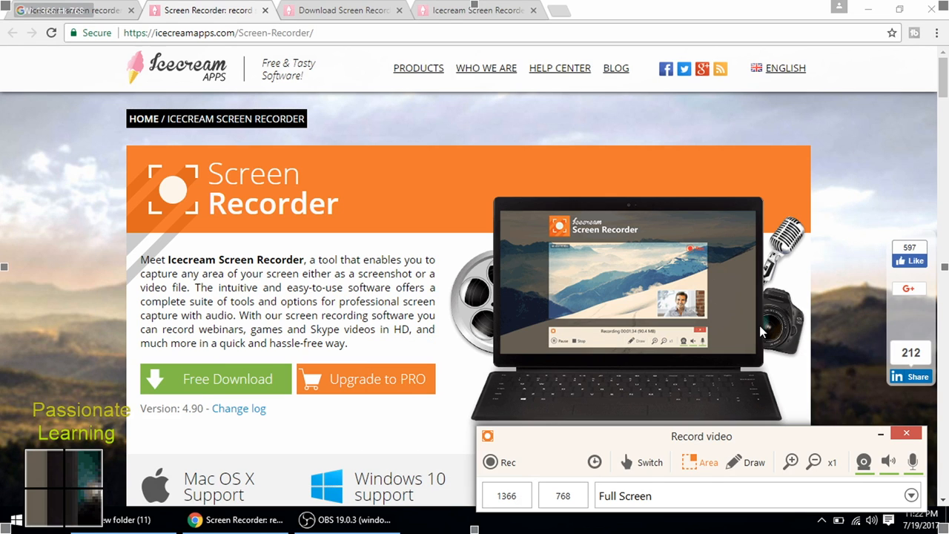
{"action": "mouse_move", "coordinate": [478, 226]}
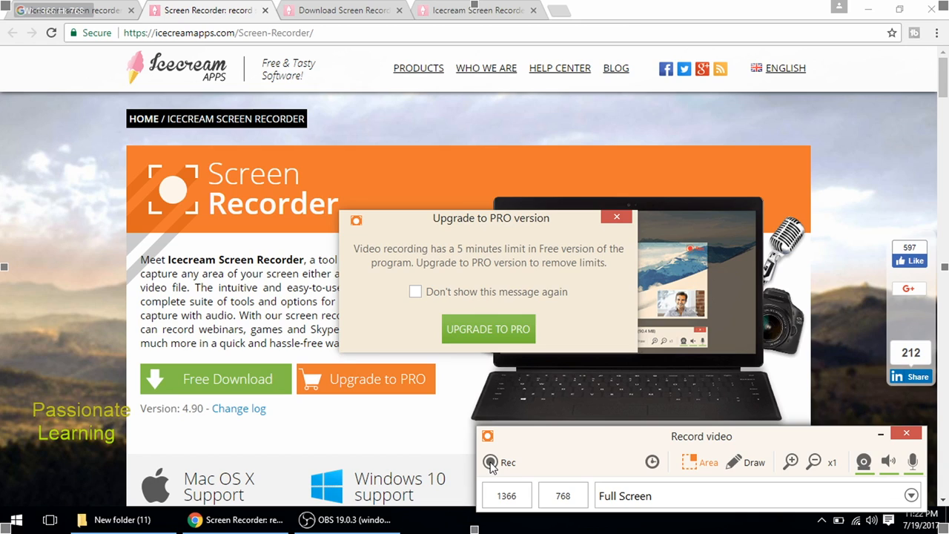
{"action": "mouse_move", "coordinate": [412, 261]}
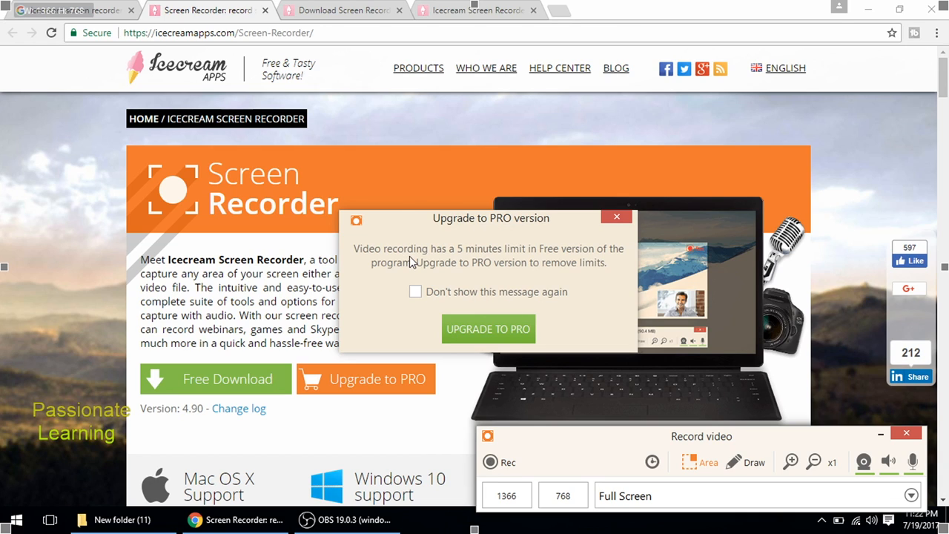
{"action": "mouse_move", "coordinate": [394, 263]}
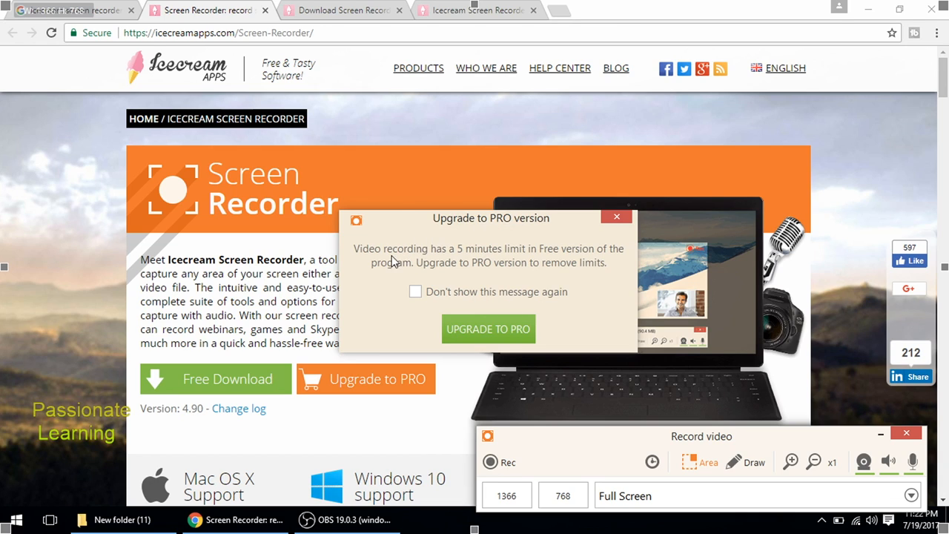
{"action": "mouse_move", "coordinate": [498, 264]}
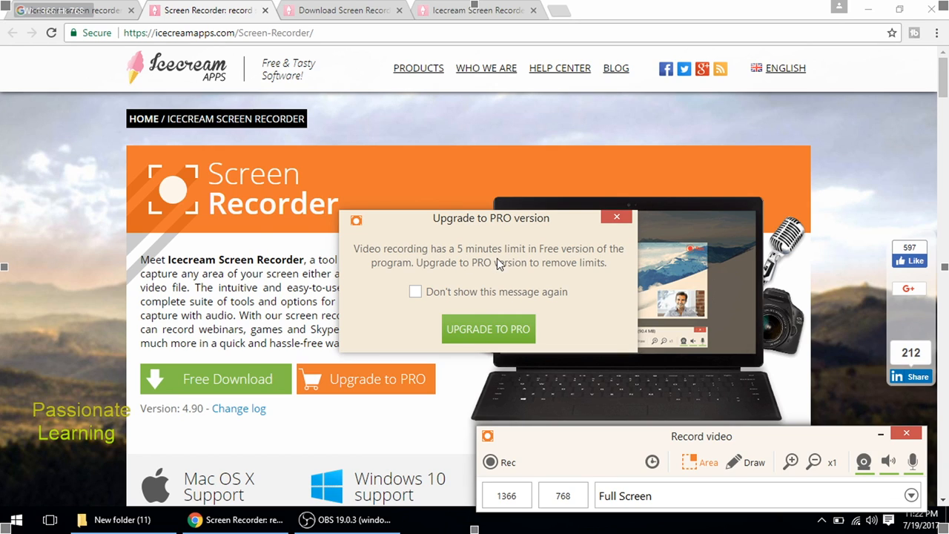
{"action": "mouse_move", "coordinate": [454, 274]}
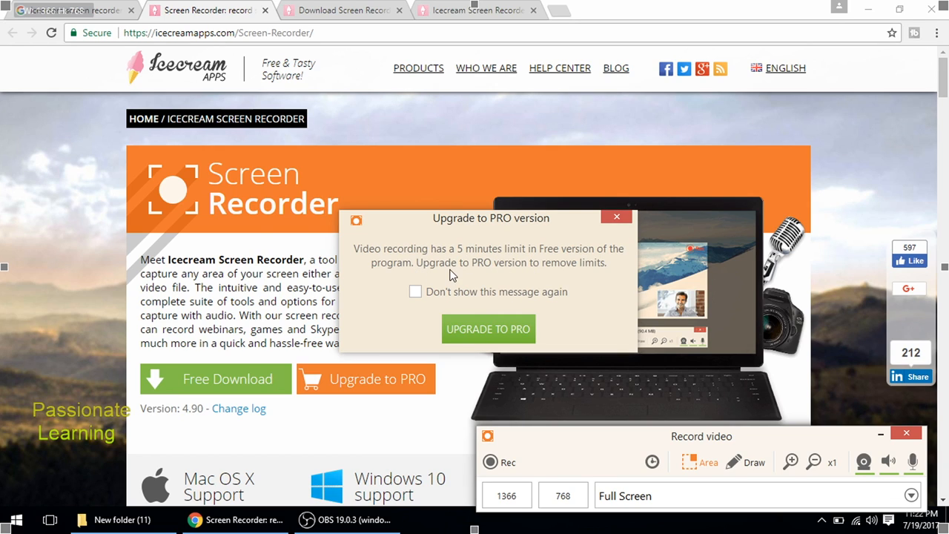
{"action": "mouse_move", "coordinate": [517, 273]}
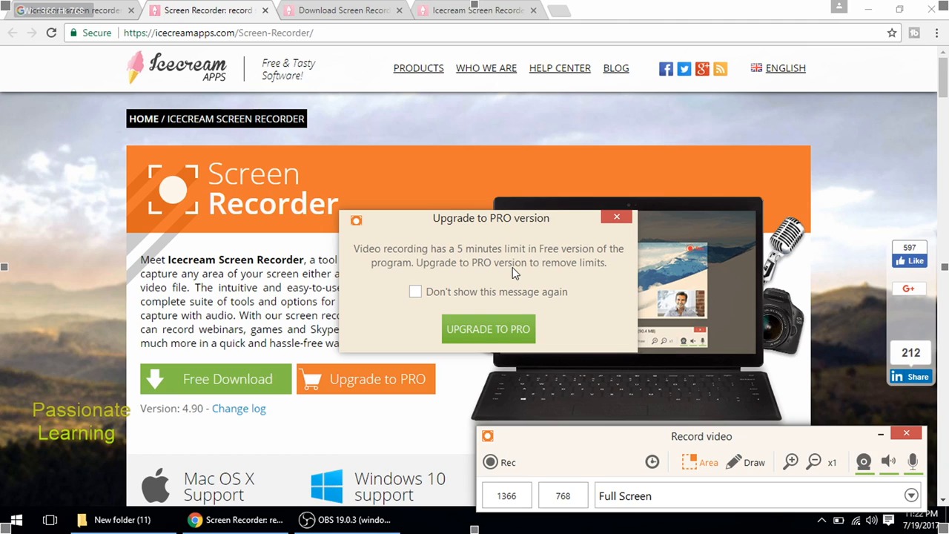
{"action": "mouse_move", "coordinate": [617, 217]}
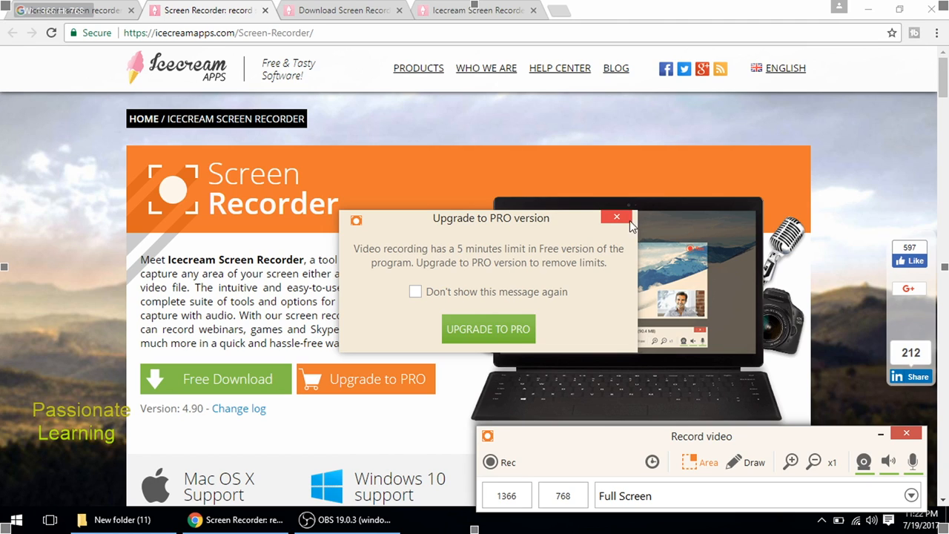
{"action": "mouse_move", "coordinate": [614, 226]}
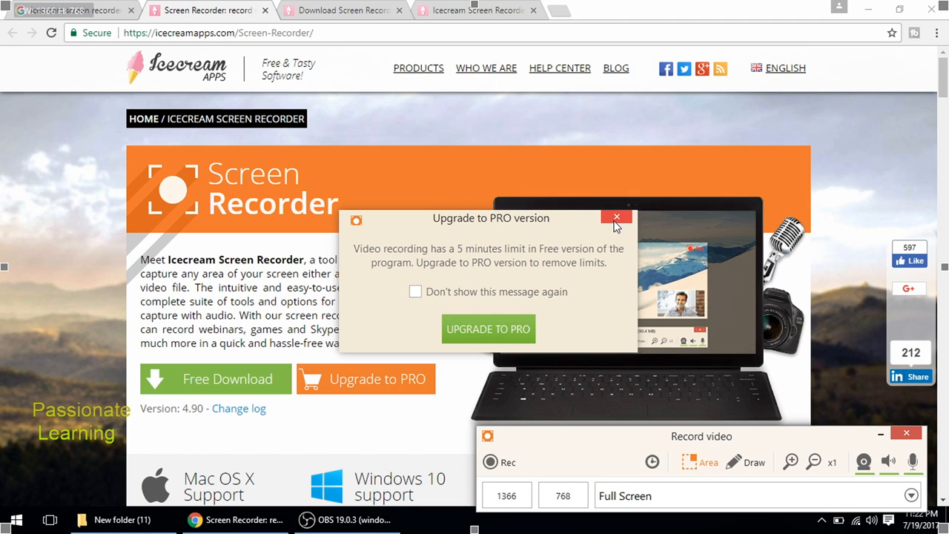
{"action": "left_click", "coordinate": [617, 217]}
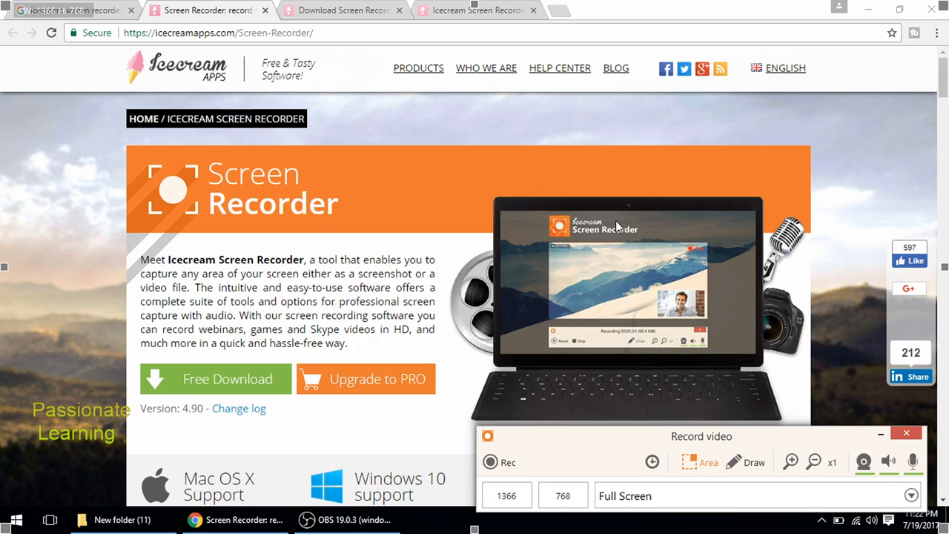
Start the full-screen recording and acknowledge the control panel hotkeys notice.
{"action": "left_click", "coordinate": [490, 463]}
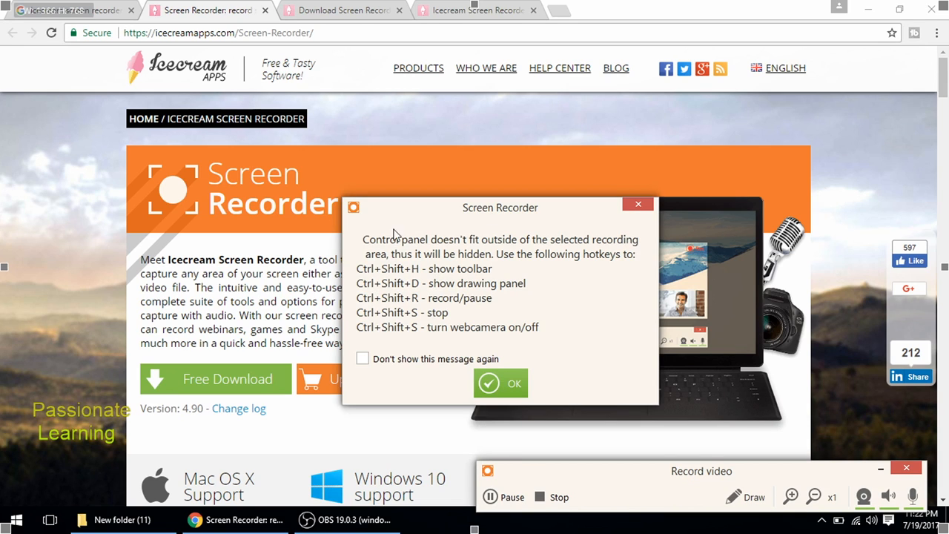
{"action": "mouse_move", "coordinate": [463, 278]}
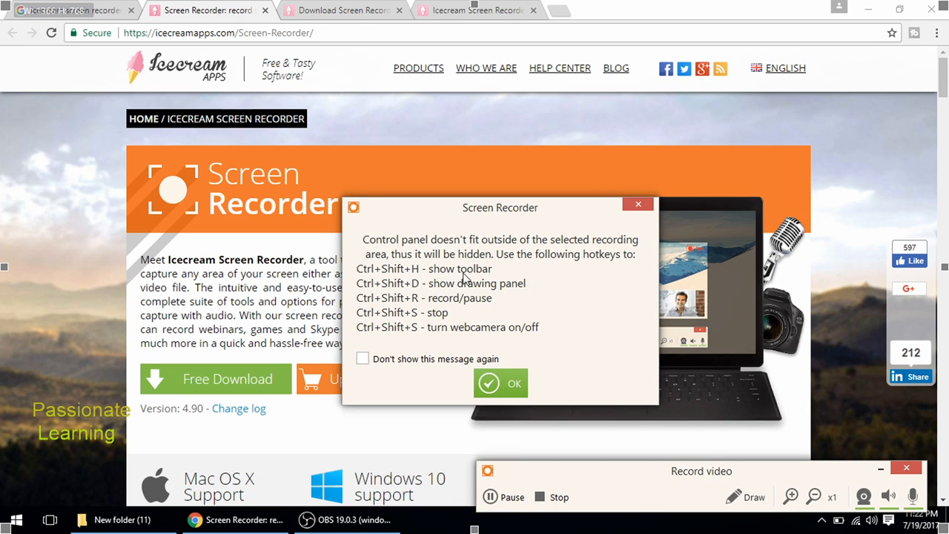
{"action": "left_click", "coordinate": [500, 383]}
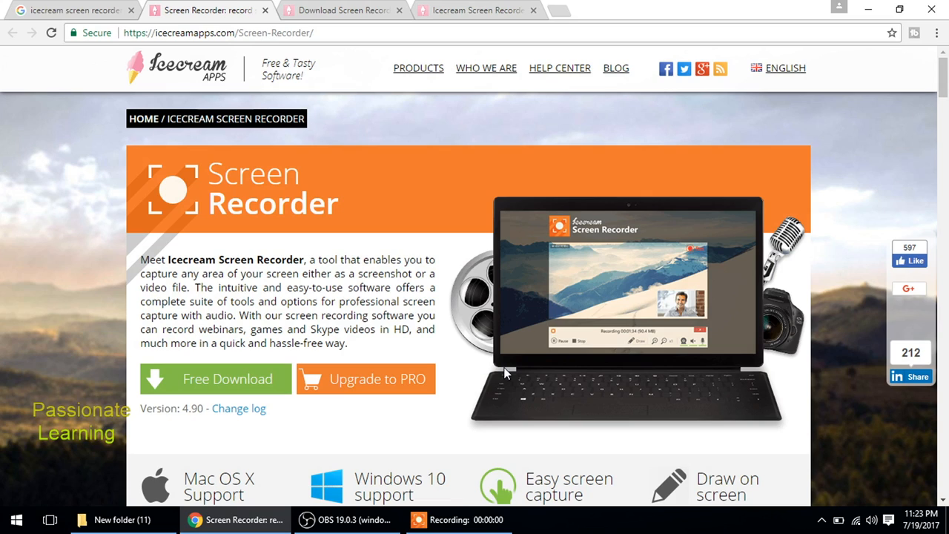
{"action": "mouse_move", "coordinate": [361, 74]}
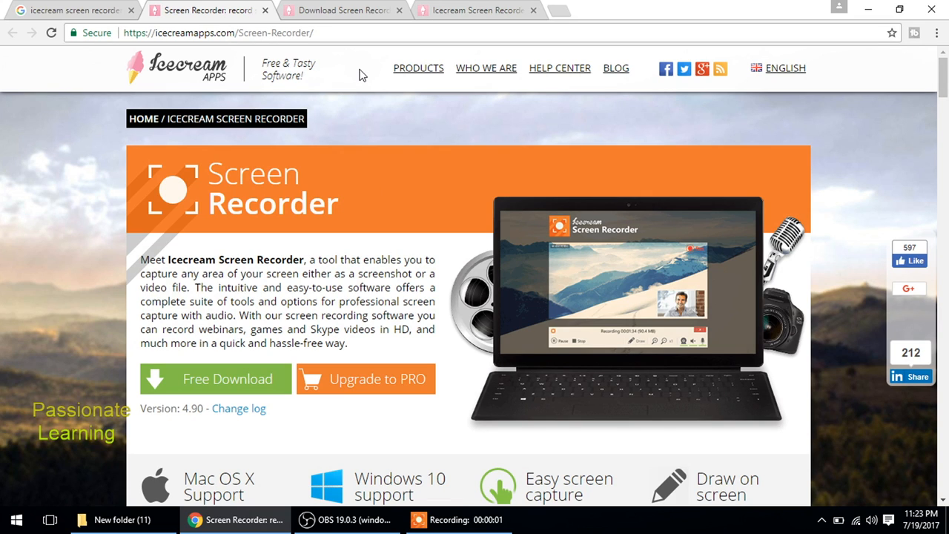
{"action": "mouse_move", "coordinate": [363, 17]}
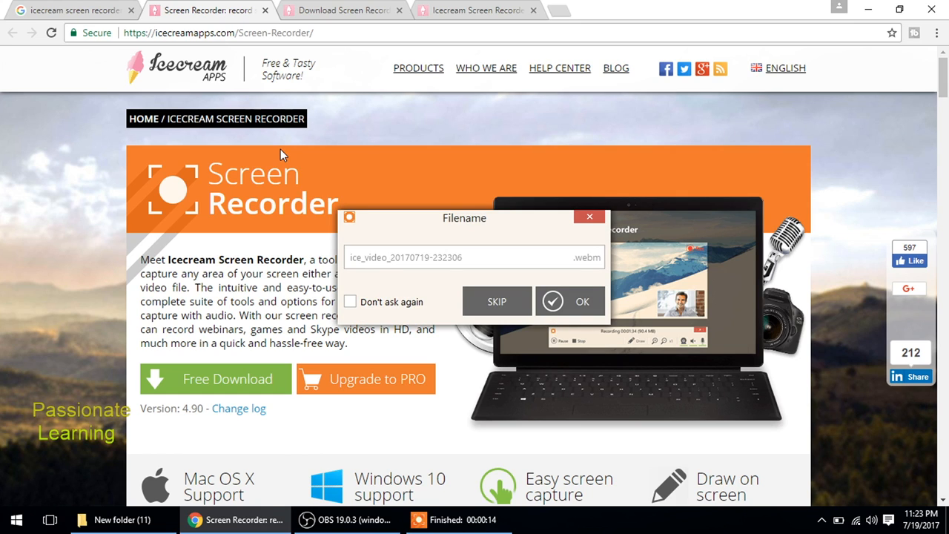
{"action": "mouse_move", "coordinate": [3, 438]}
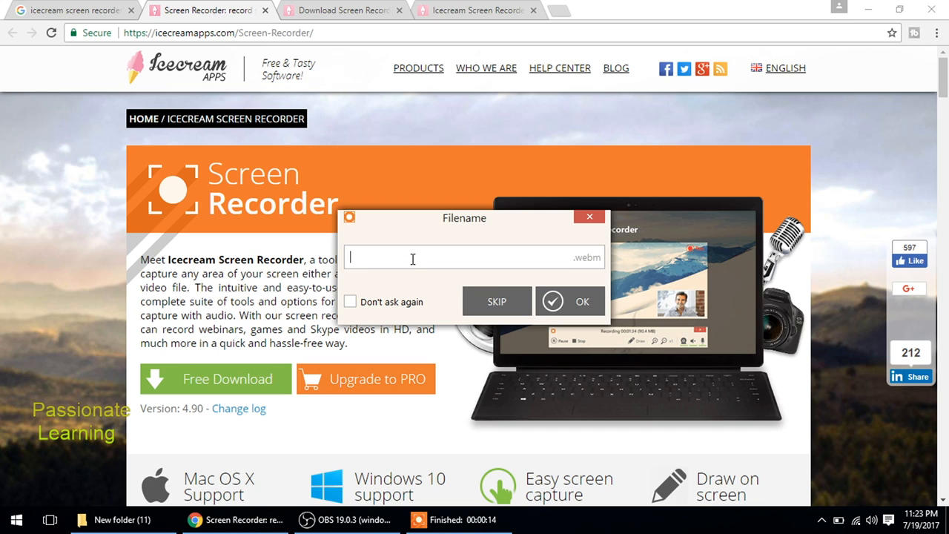
Save the recording as 111.webm and play it from its folder.
{"action": "type", "text": "111"}
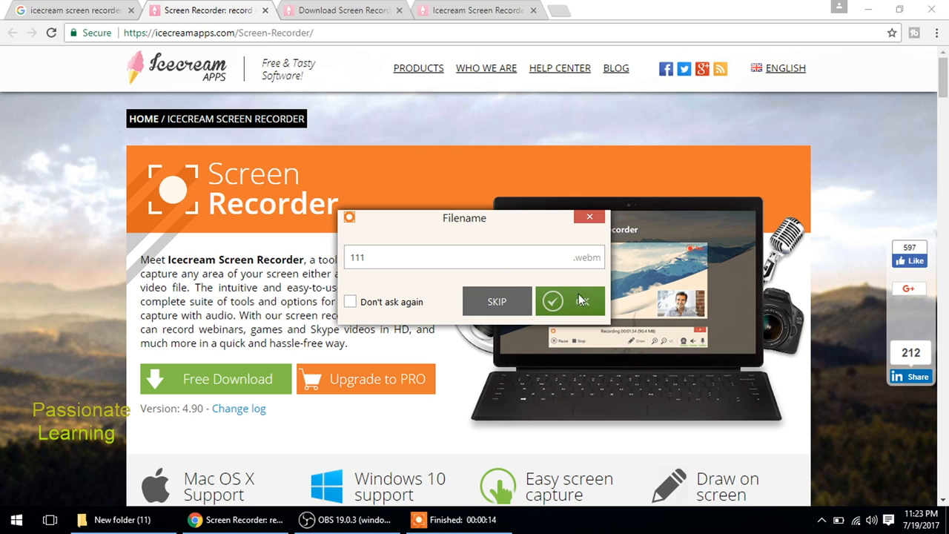
{"action": "left_click", "coordinate": [551, 301]}
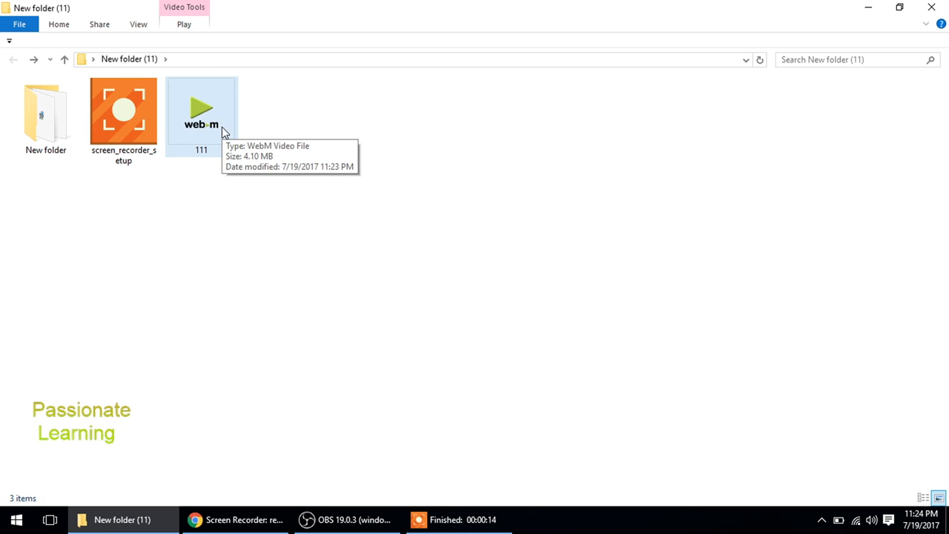
{"action": "left_click", "coordinate": [202, 112]}
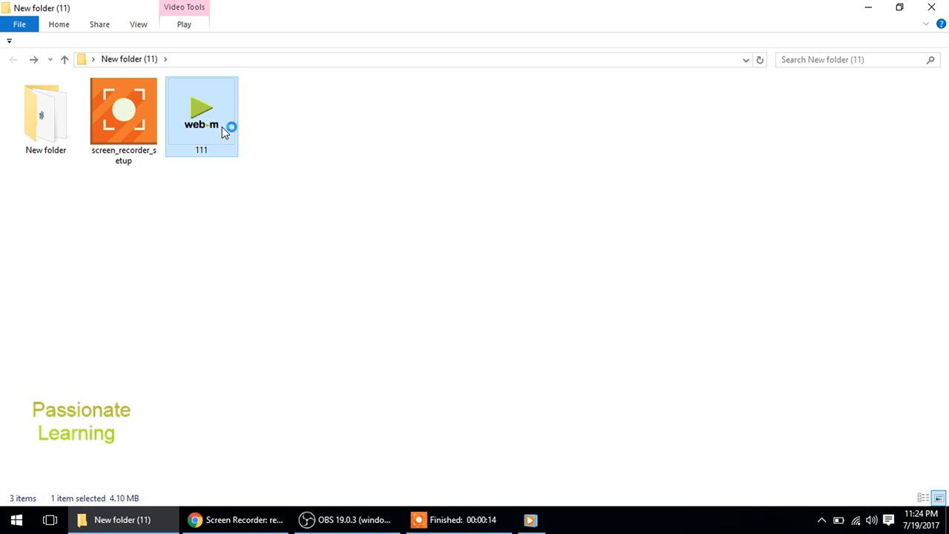
{"action": "double_click", "coordinate": [202, 111]}
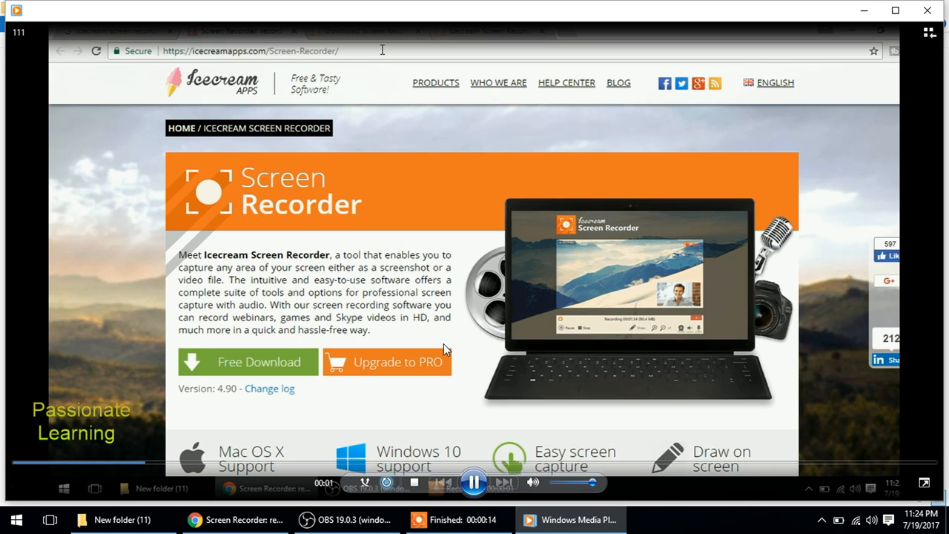
Play the 111.webm recording full screen, stop it, and return to the Screen Recorder product page.
{"action": "left_click", "coordinate": [246, 362]}
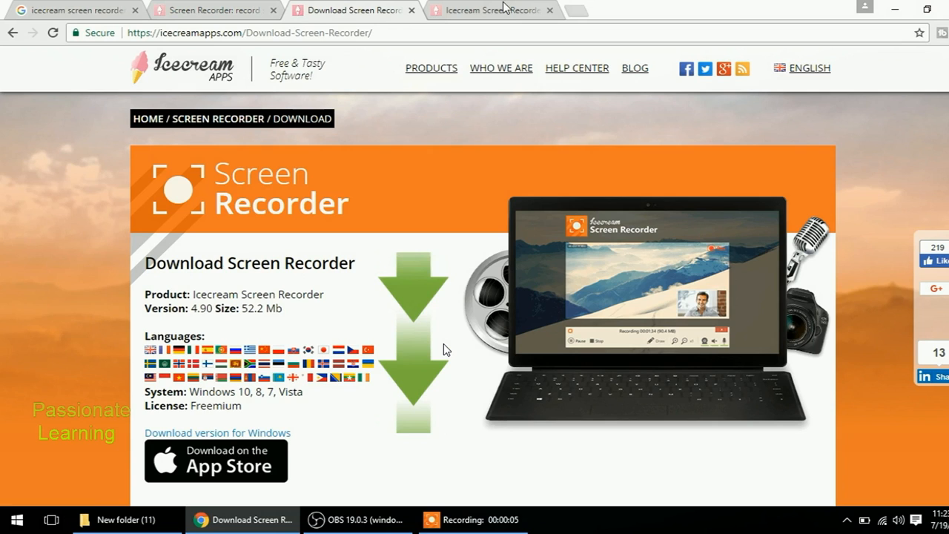
{"action": "left_click", "coordinate": [216, 433]}
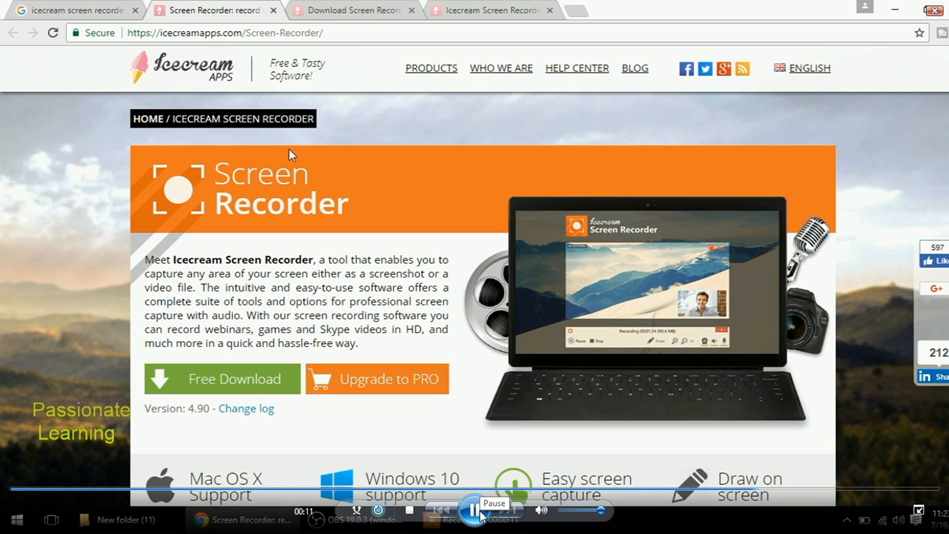
{"action": "left_click", "coordinate": [475, 510]}
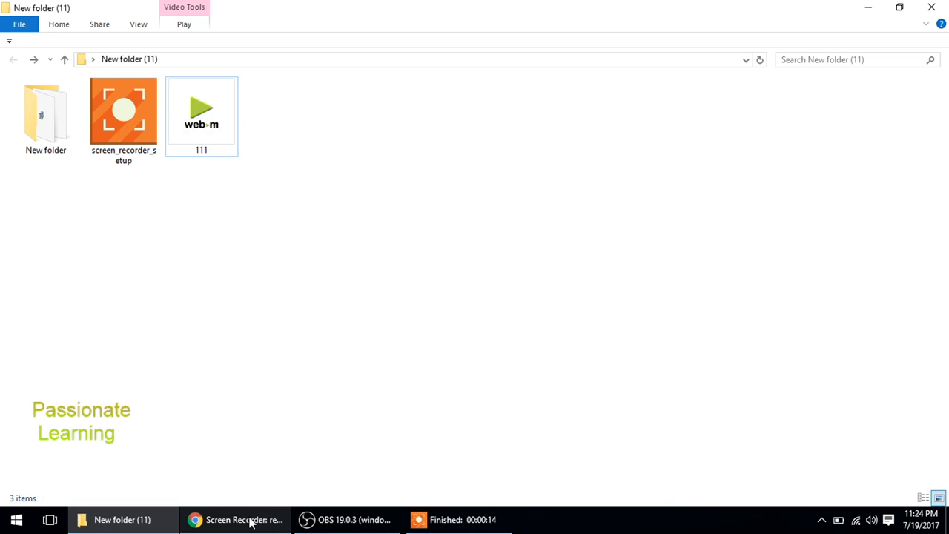
{"action": "left_click", "coordinate": [234, 519]}
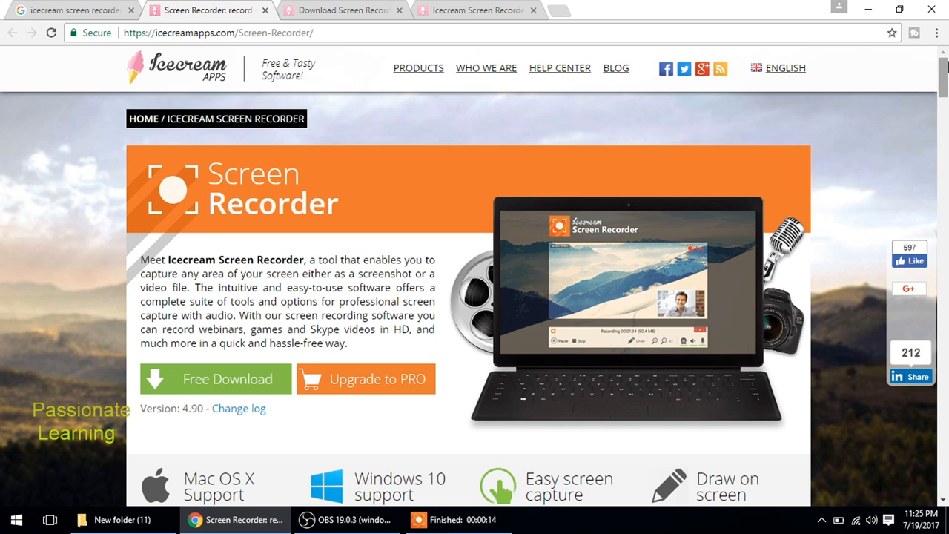
Scroll the Screen Recorder page down to its embedded Video presentation section.
{"action": "scroll", "scroll_direction": "down", "scroll_amount": 3}
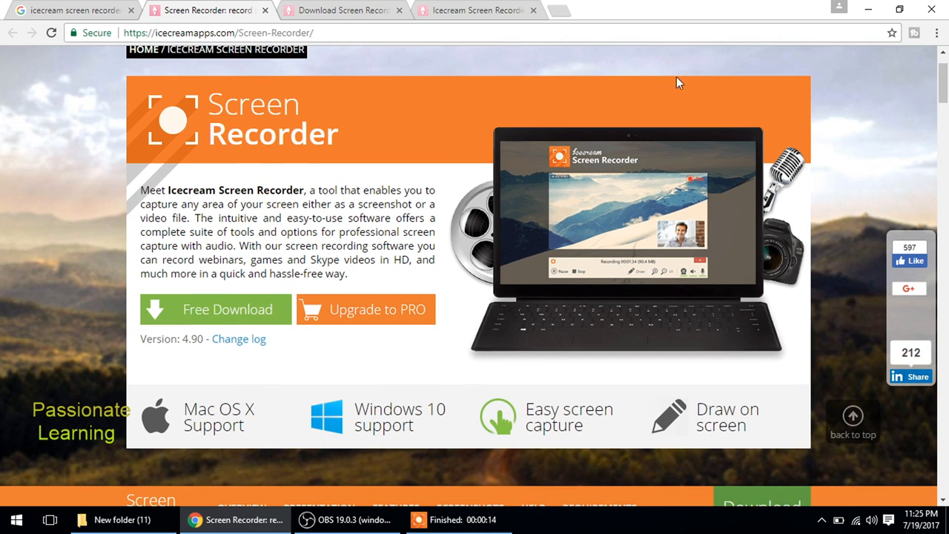
{"action": "mouse_move", "coordinate": [764, 190]}
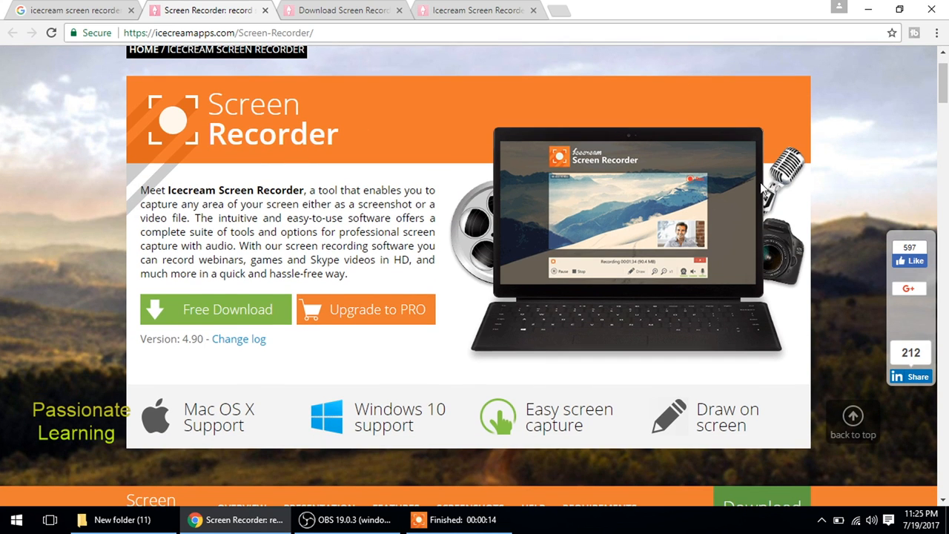
{"action": "scroll", "scroll_direction": "down", "scroll_amount": 3}
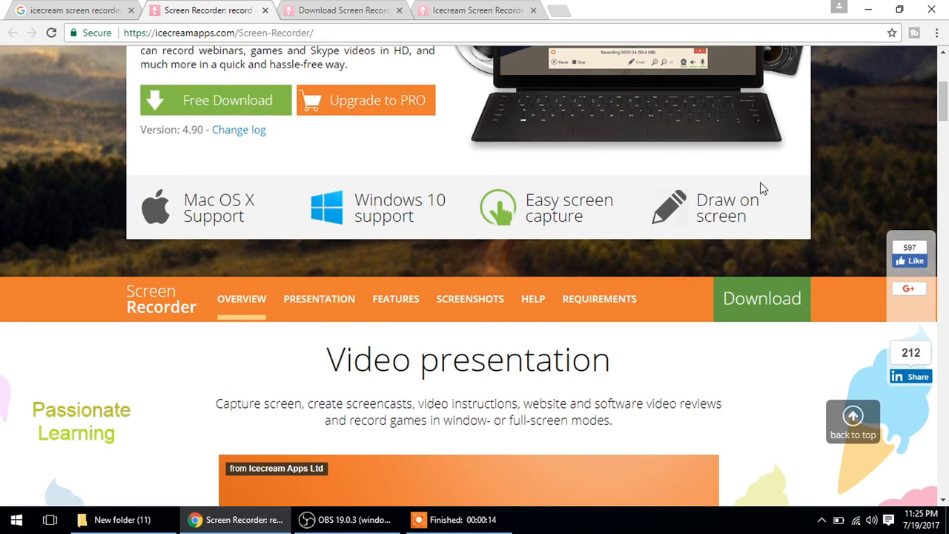
{"action": "scroll", "scroll_direction": "down", "scroll_amount": 3}
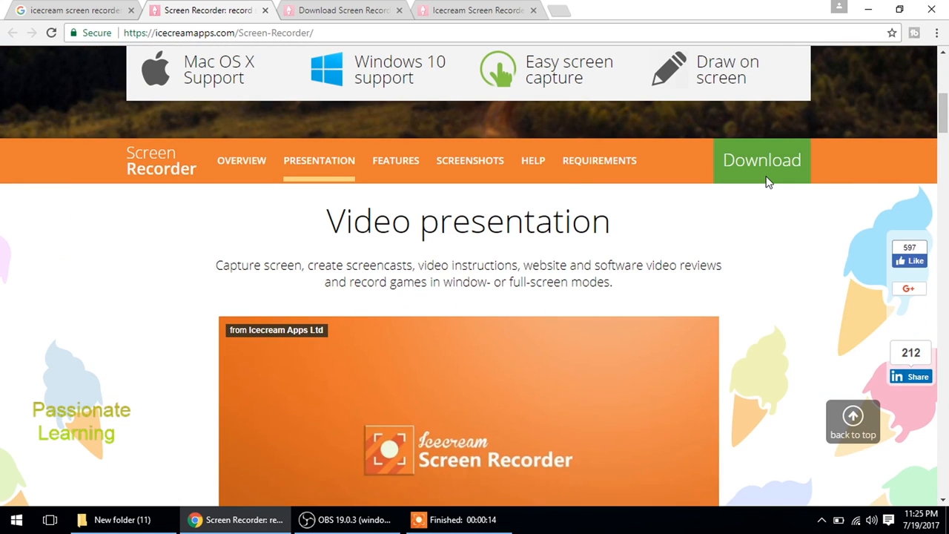
{"action": "scroll", "scroll_direction": "down", "scroll_amount": 3}
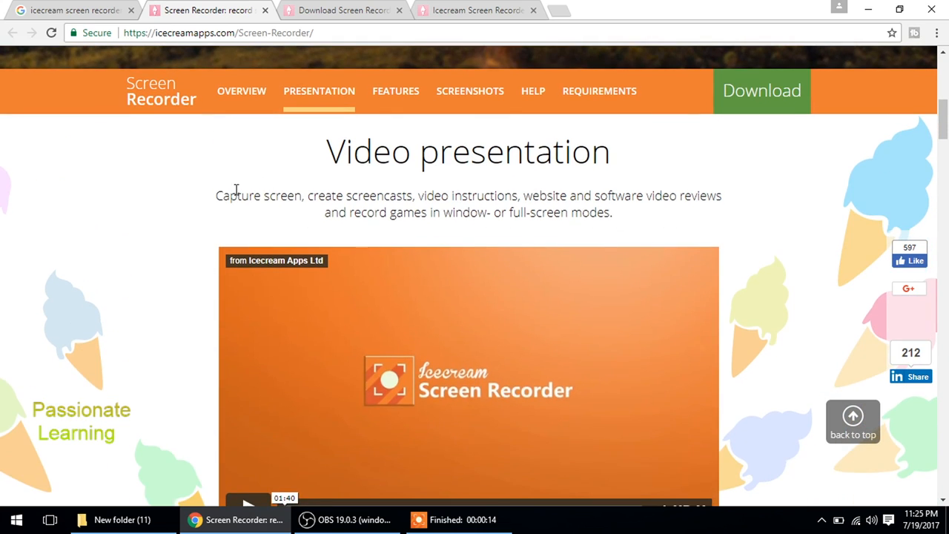
{"action": "mouse_move", "coordinate": [252, 205]}
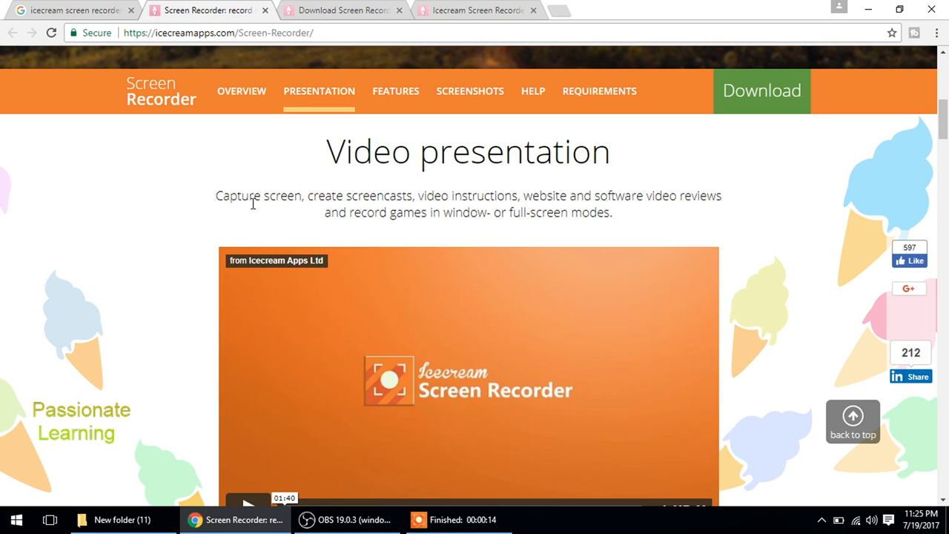
{"action": "mouse_move", "coordinate": [424, 196]}
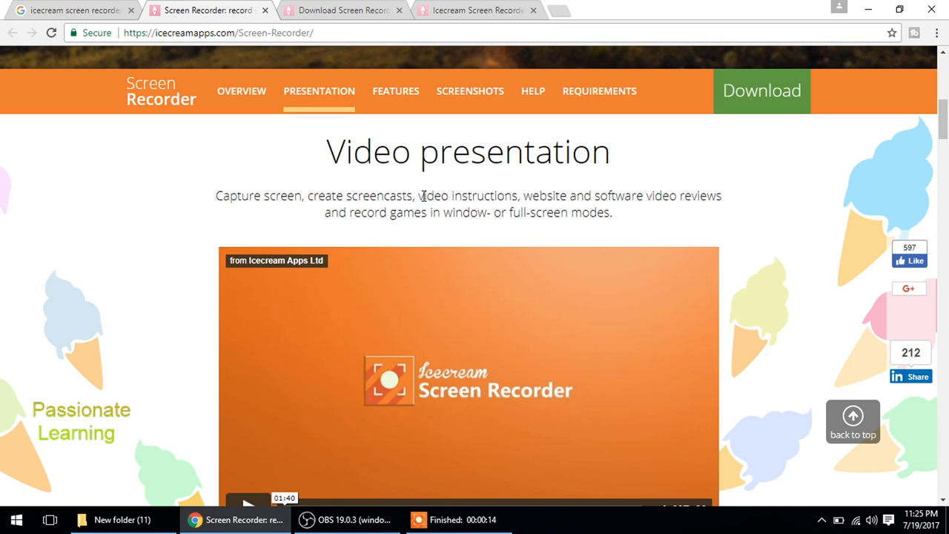
{"action": "mouse_move", "coordinate": [693, 202]}
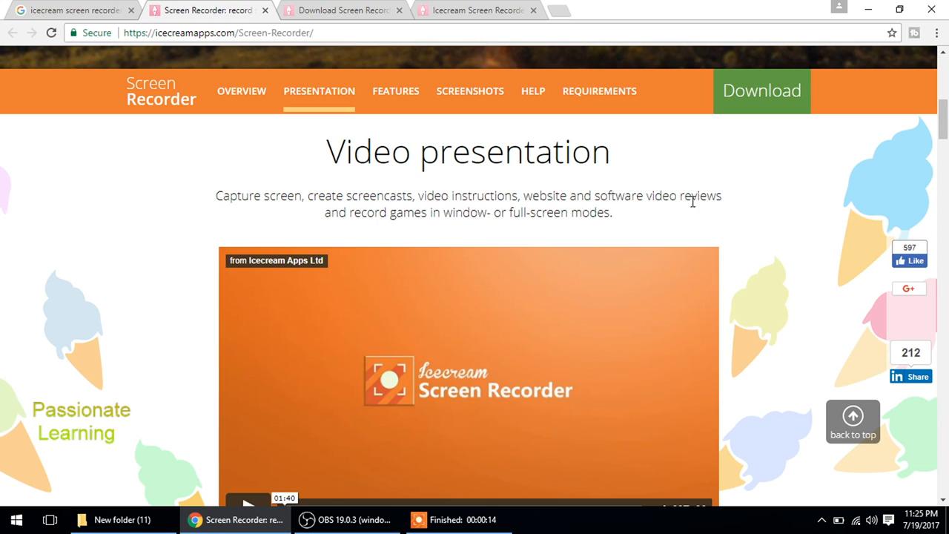
{"action": "mouse_move", "coordinate": [428, 221]}
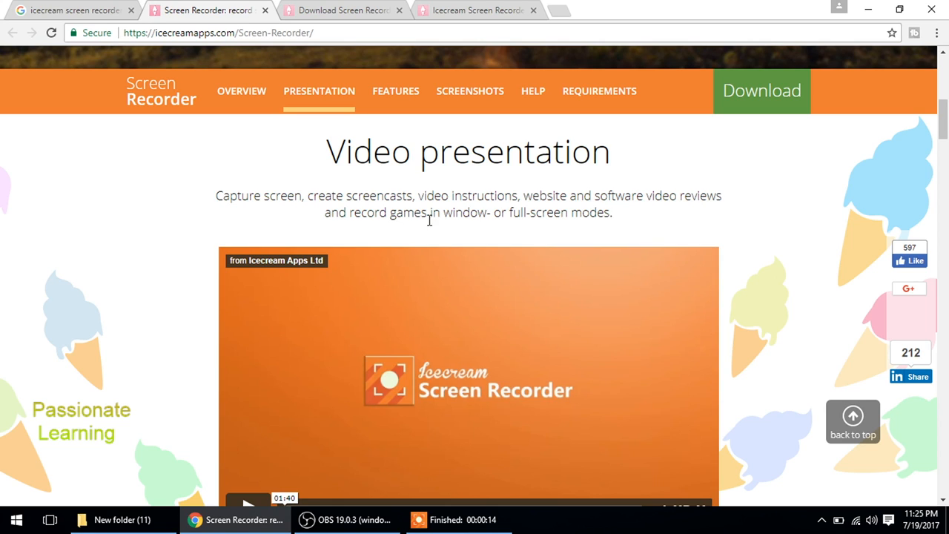
{"action": "mouse_move", "coordinate": [642, 231]}
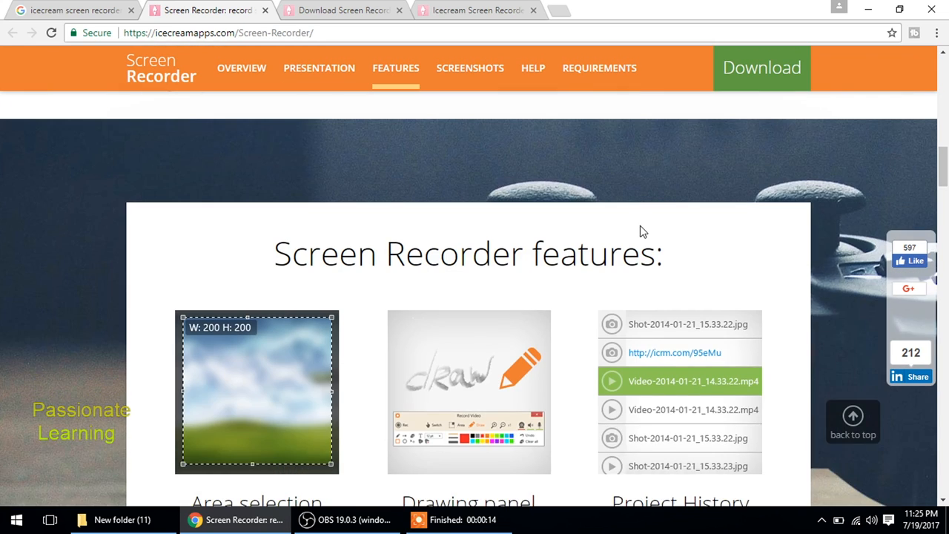
Scroll past the features list to Convert, Clipboard and Settings, then jump to the Screenshots section.
{"action": "scroll", "scroll_direction": "down", "scroll_amount": 3}
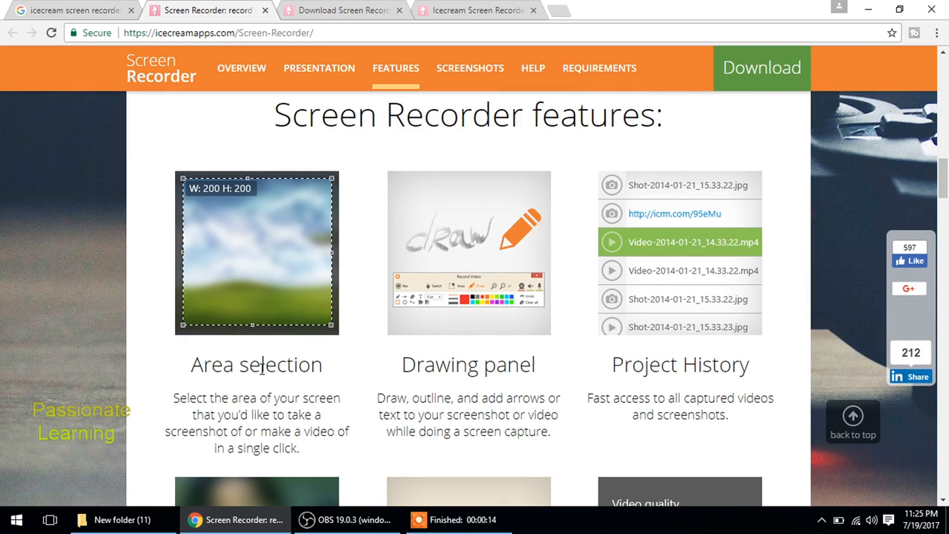
{"action": "scroll", "scroll_direction": "down", "scroll_amount": 3}
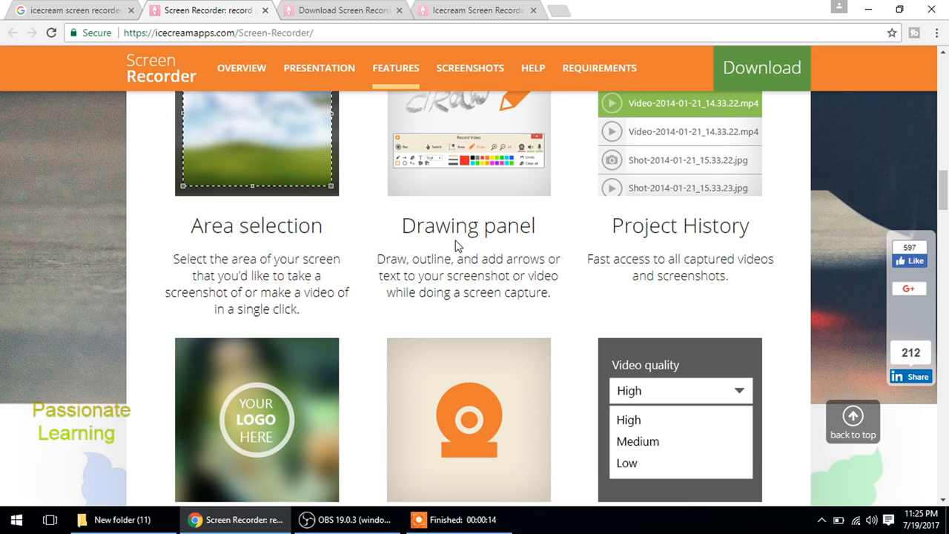
{"action": "mouse_move", "coordinate": [629, 246]}
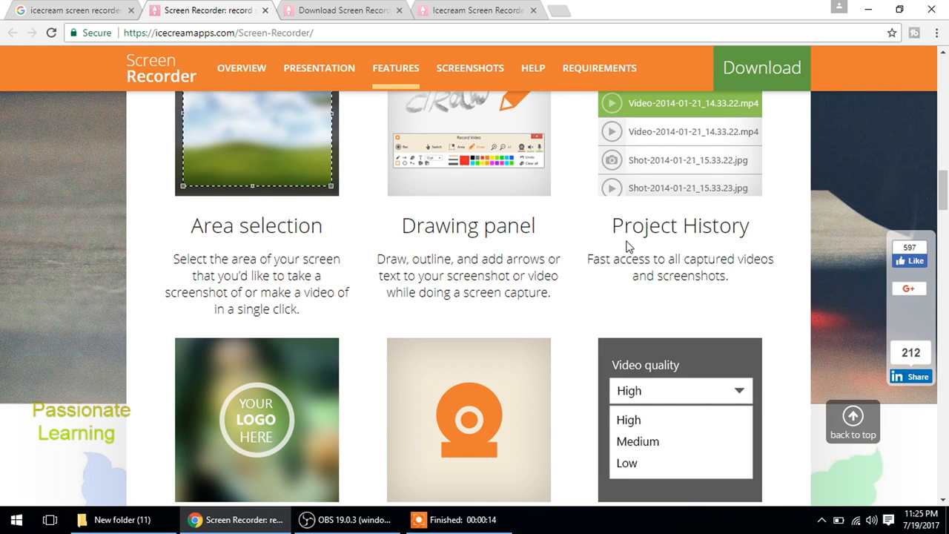
{"action": "scroll", "scroll_direction": "down", "scroll_amount": 3}
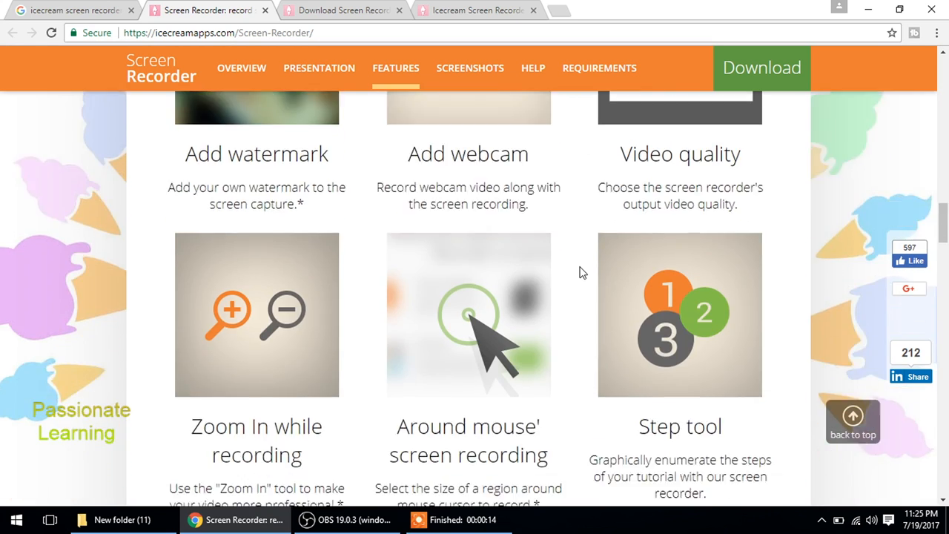
{"action": "scroll", "scroll_direction": "down", "scroll_amount": 3}
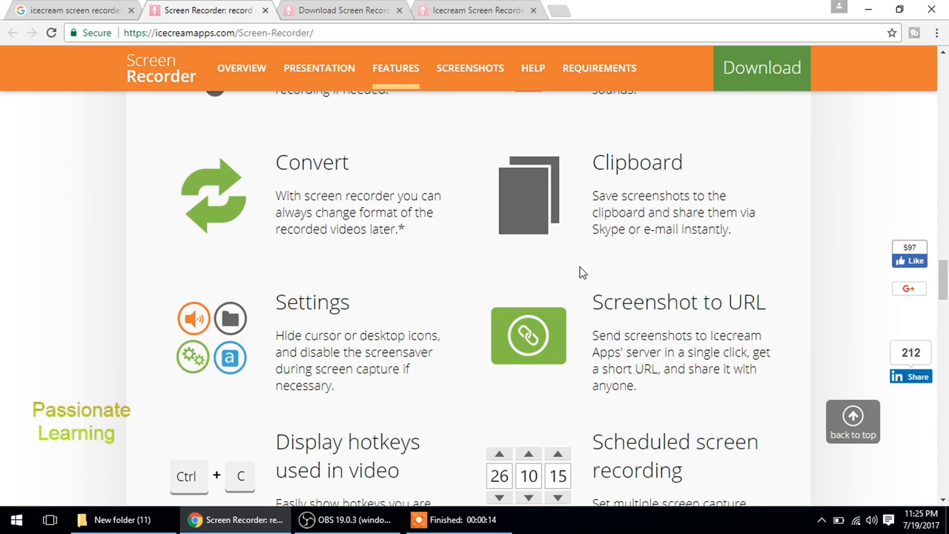
{"action": "left_click", "coordinate": [470, 68]}
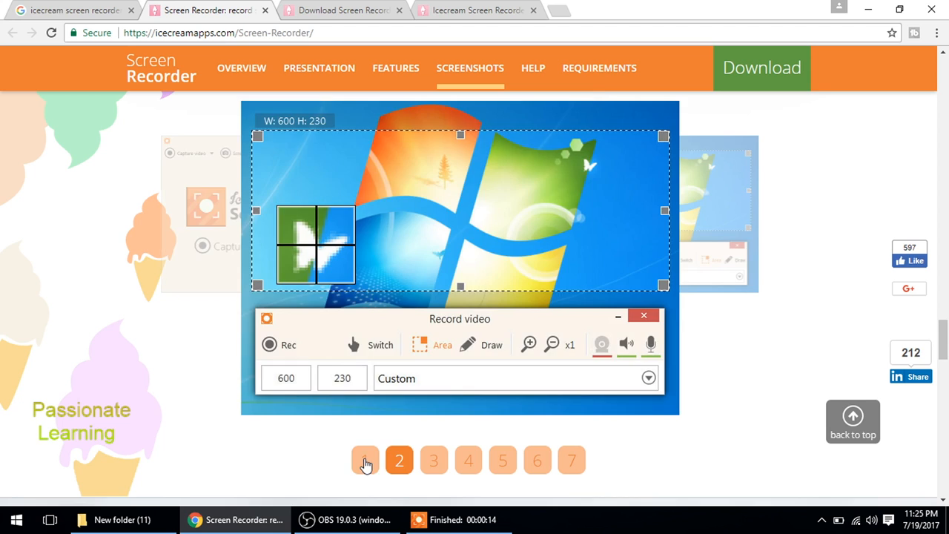
{"action": "mouse_move", "coordinate": [433, 469]}
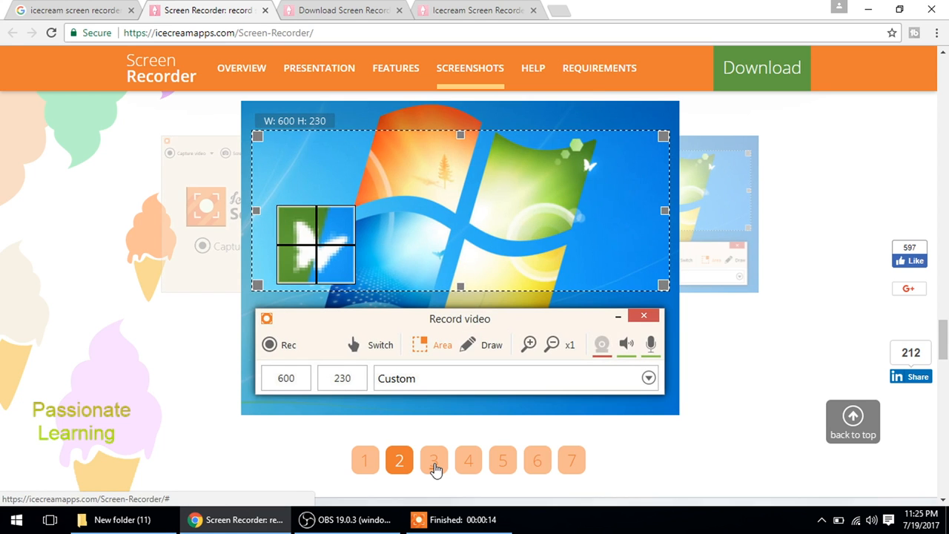
Page the screenshots gallery through images 3 to 7, ending on the trim and convert window.
{"action": "left_click", "coordinate": [433, 459]}
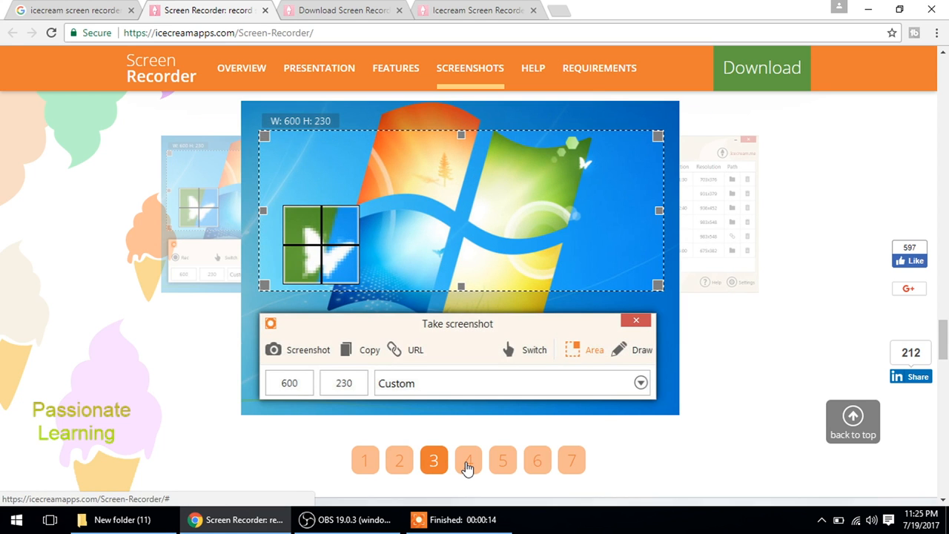
{"action": "left_click", "coordinate": [468, 460]}
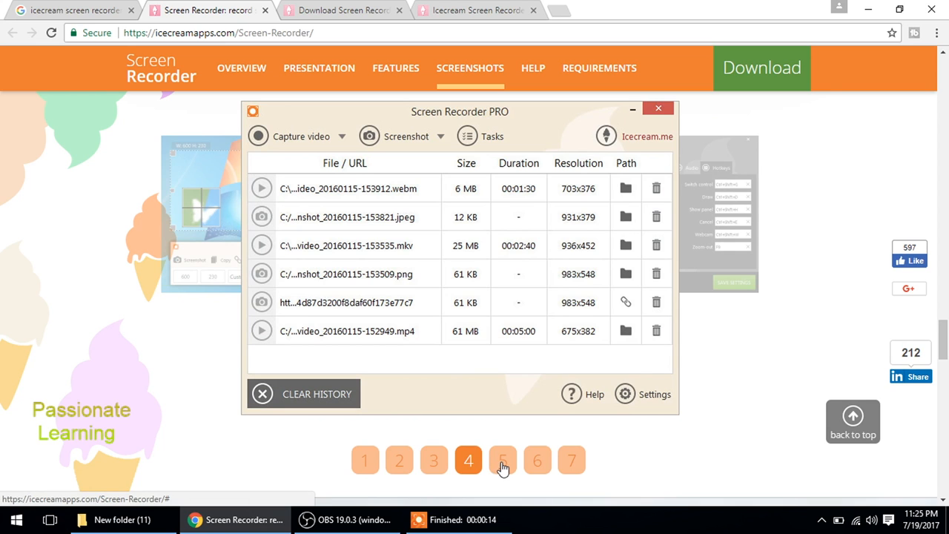
{"action": "left_click", "coordinate": [655, 395]}
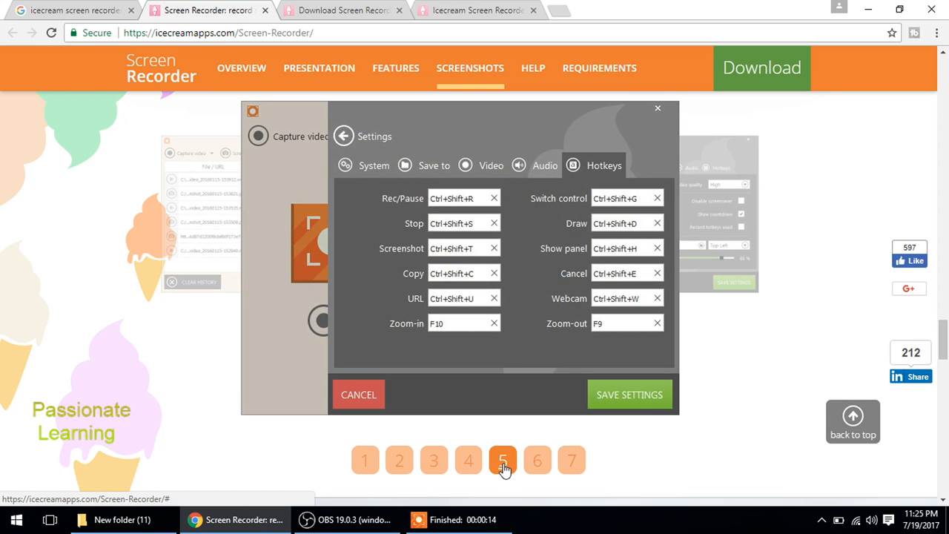
{"action": "left_click", "coordinate": [536, 459]}
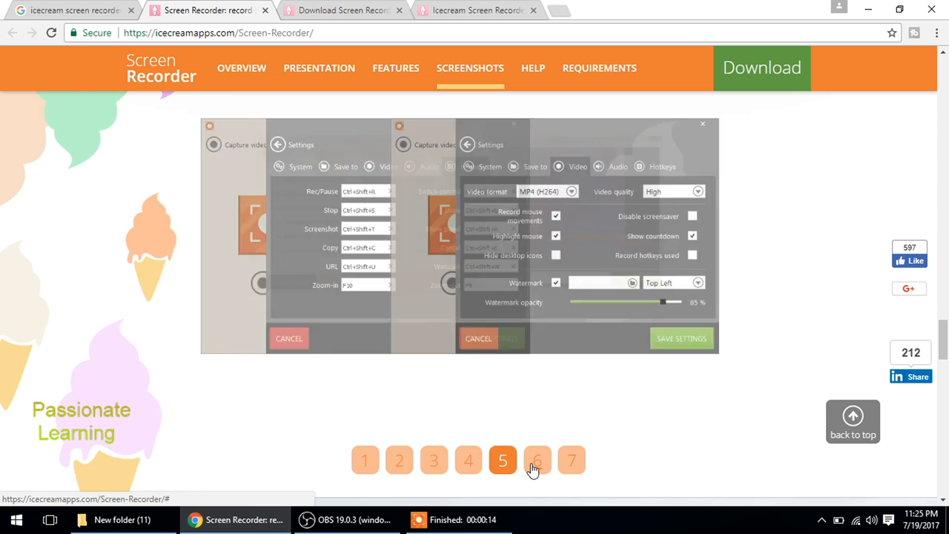
{"action": "left_click", "coordinate": [537, 459]}
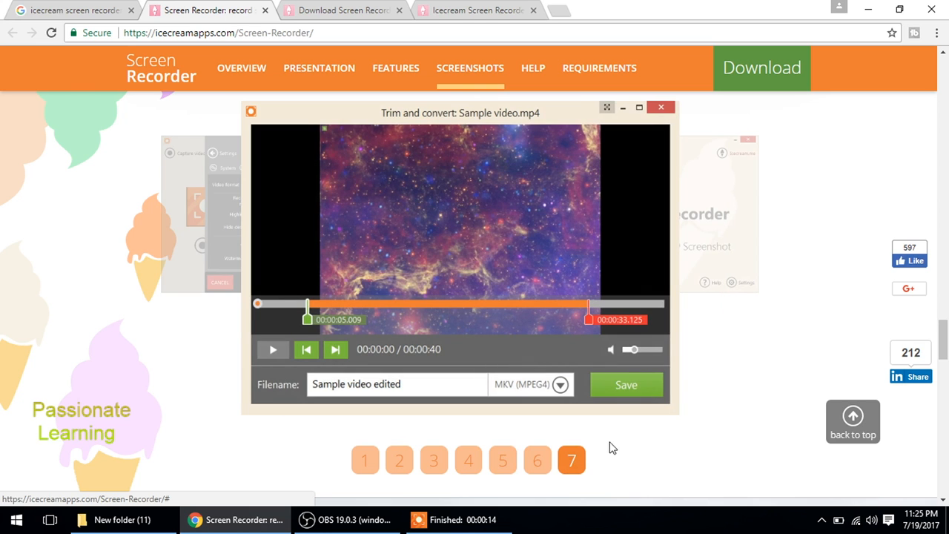
Scroll to System Requirements and highlight the Mac operating system support line.
{"action": "scroll", "scroll_direction": "down", "scroll_amount": 3}
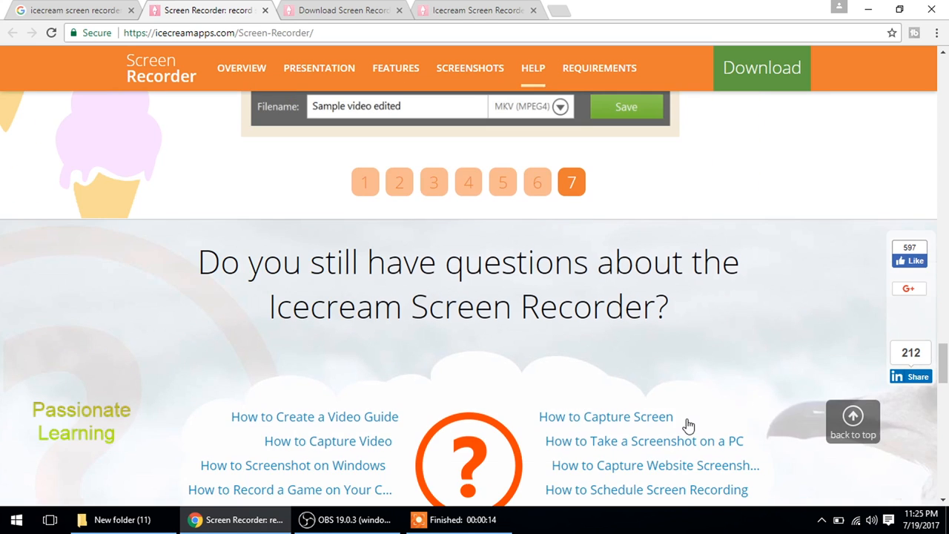
{"action": "scroll", "scroll_direction": "down", "scroll_amount": 3}
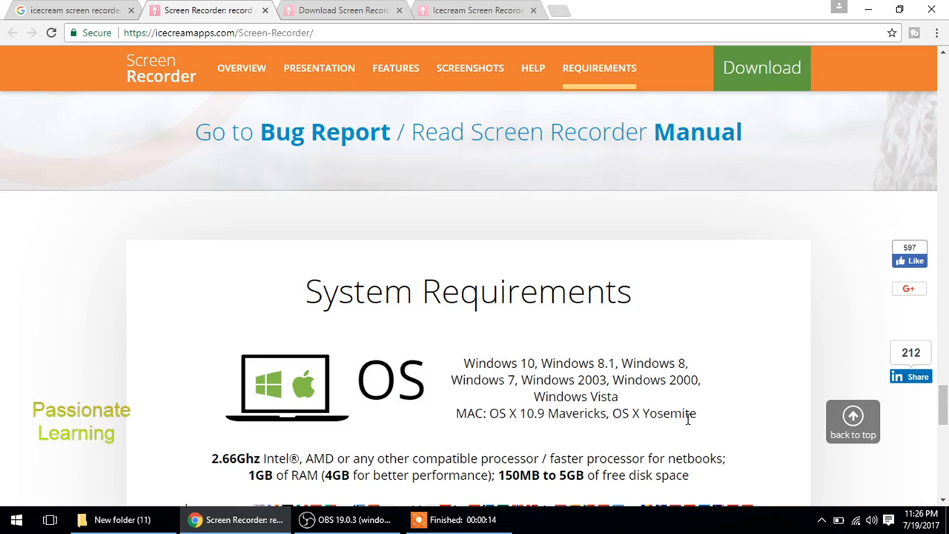
{"action": "scroll", "scroll_direction": "down", "scroll_amount": 3}
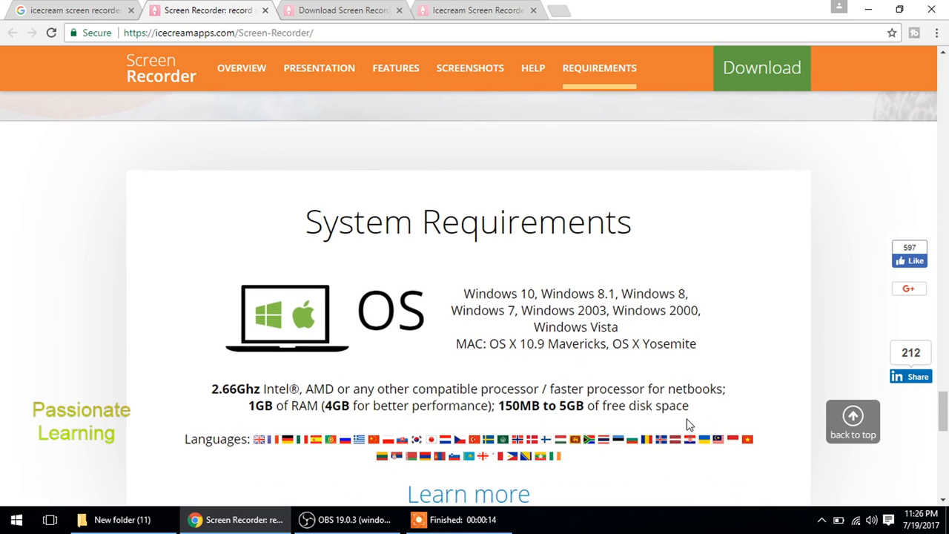
{"action": "scroll", "scroll_direction": "down", "scroll_amount": 3}
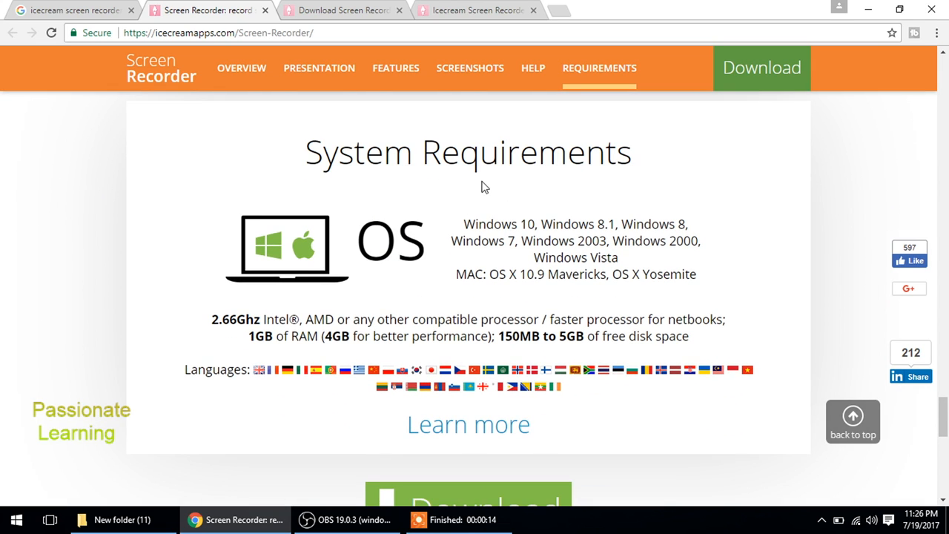
{"action": "double_click", "coordinate": [489, 224]}
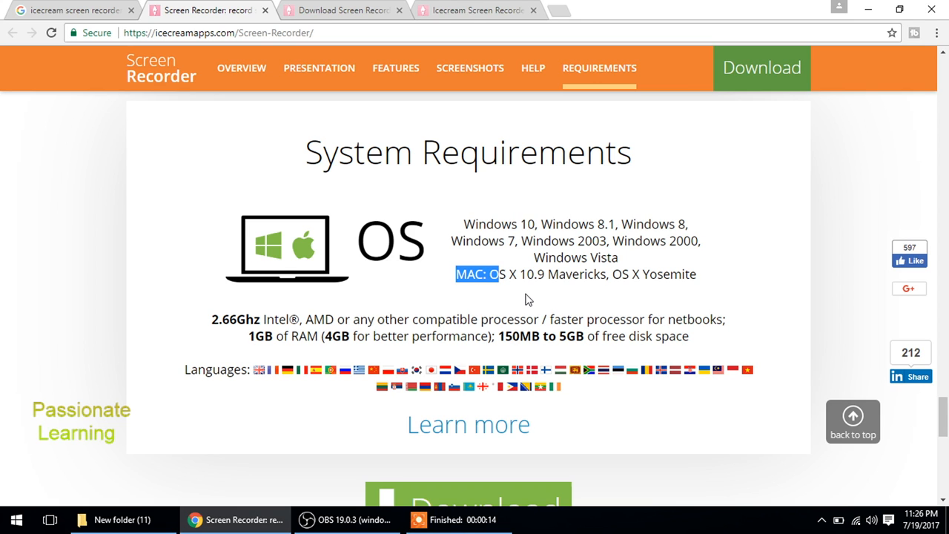
Scroll to the Download offers and start the Upgrade to PRO page.
{"action": "scroll", "scroll_direction": "down", "scroll_amount": 3}
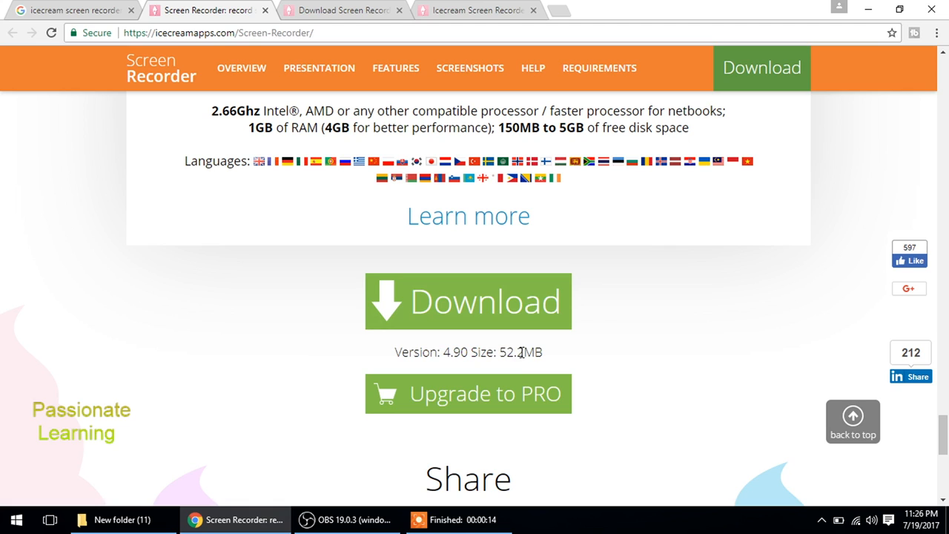
{"action": "scroll", "scroll_direction": "down", "scroll_amount": 3}
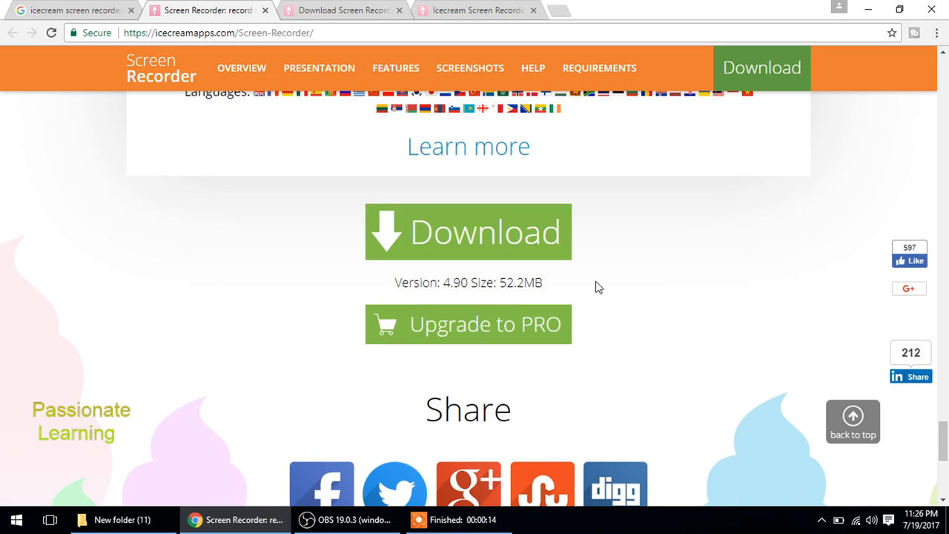
{"action": "left_click", "coordinate": [469, 324]}
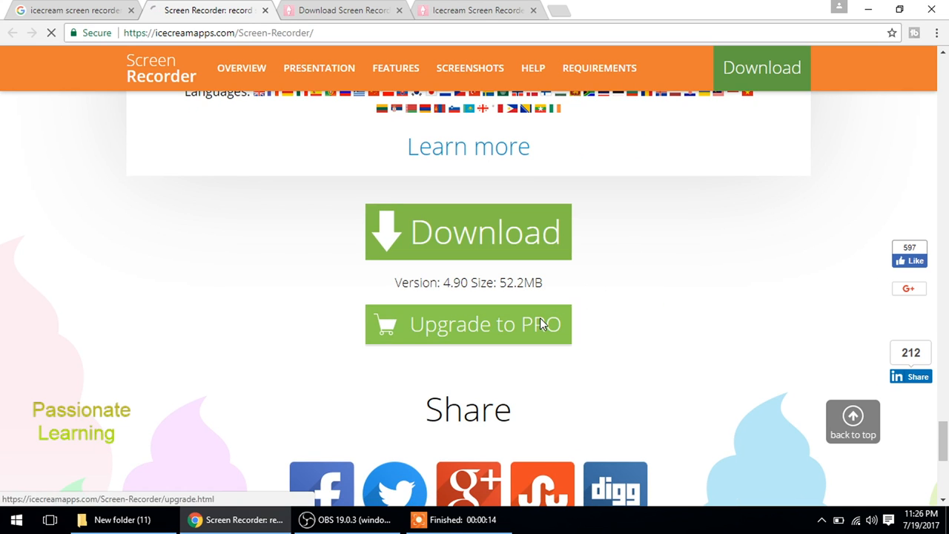
Load the upgrade page showing the FREE vs PRO comparison, PRO at $29.95 with no time limit.
{"action": "left_click", "coordinate": [469, 324]}
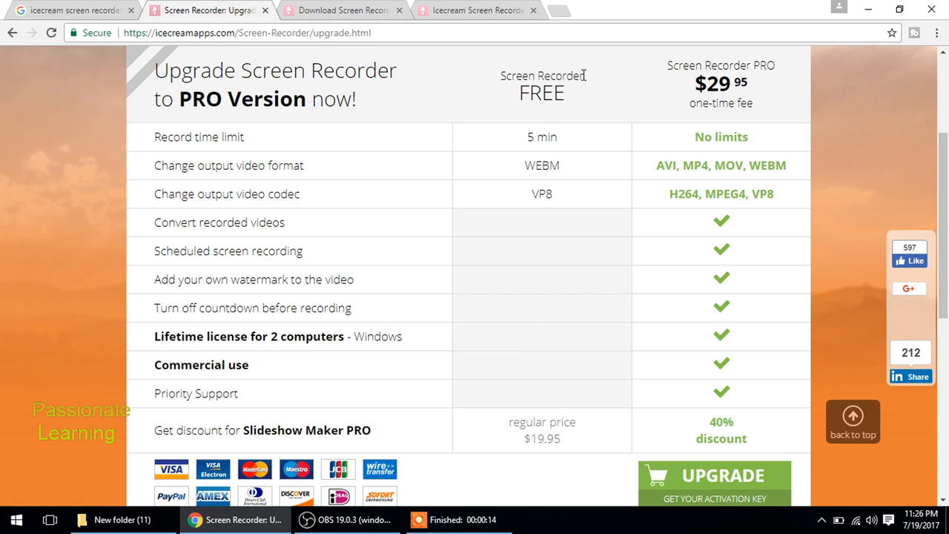
{"action": "mouse_move", "coordinate": [642, 116]}
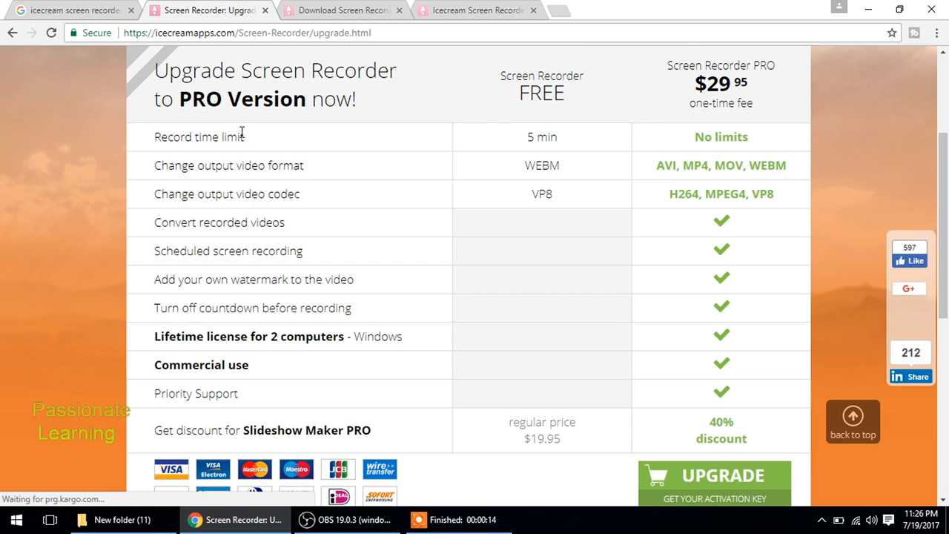
{"action": "mouse_move", "coordinate": [531, 137]}
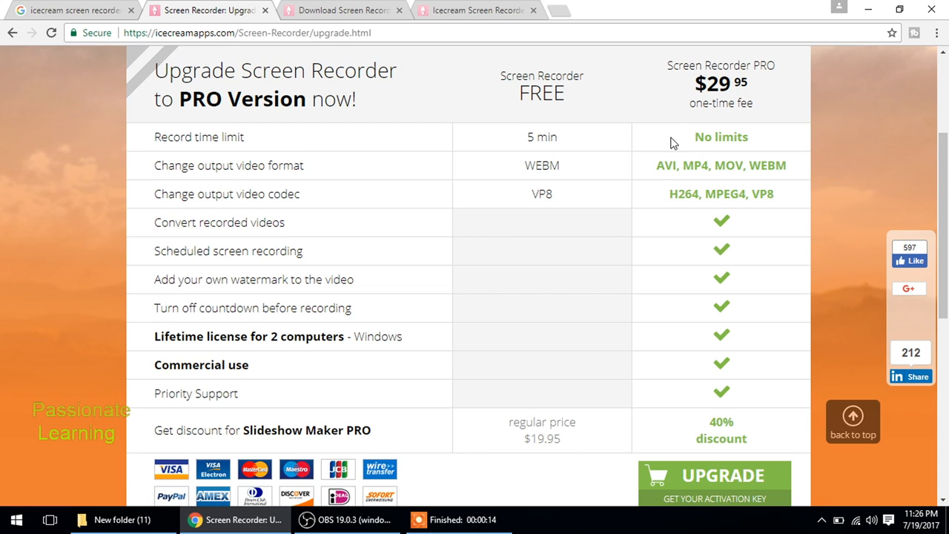
{"action": "mouse_move", "coordinate": [297, 168]}
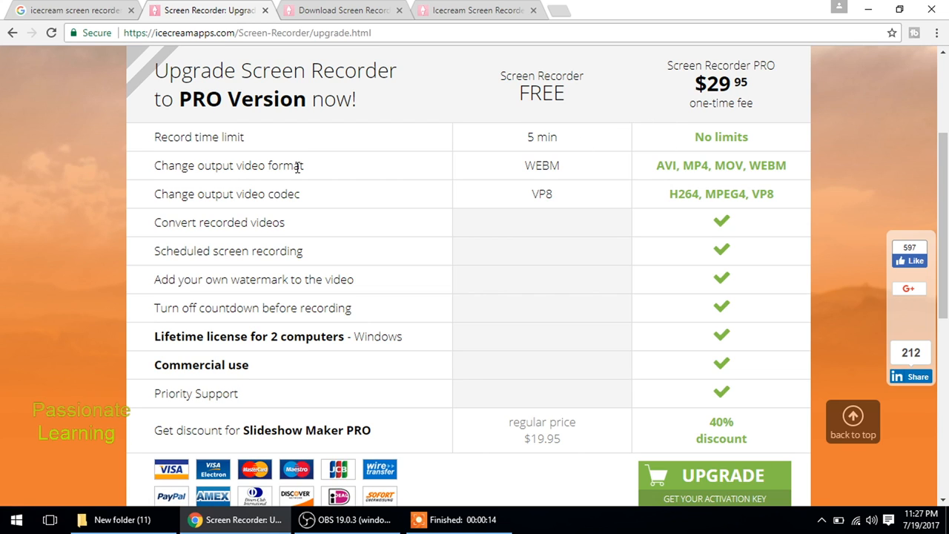
{"action": "mouse_move", "coordinate": [517, 184]}
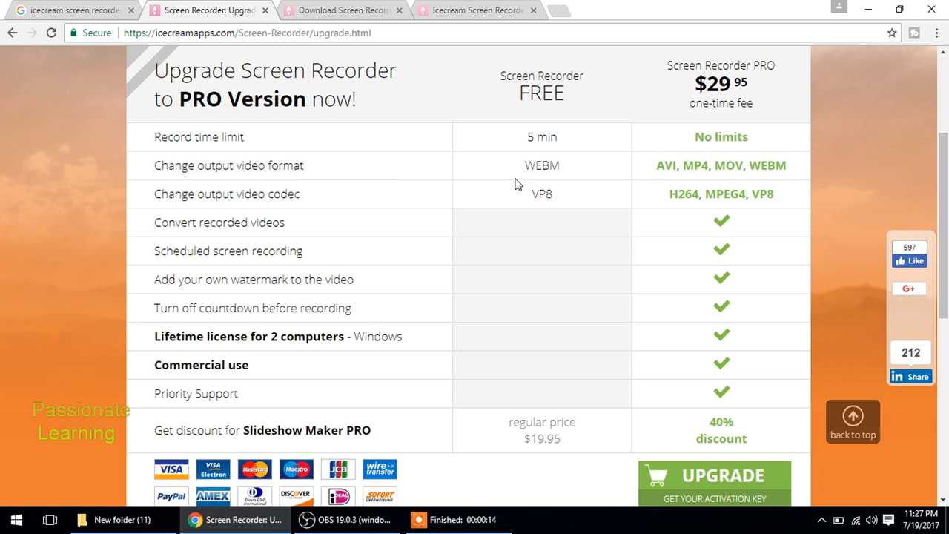
{"action": "mouse_move", "coordinate": [633, 178]}
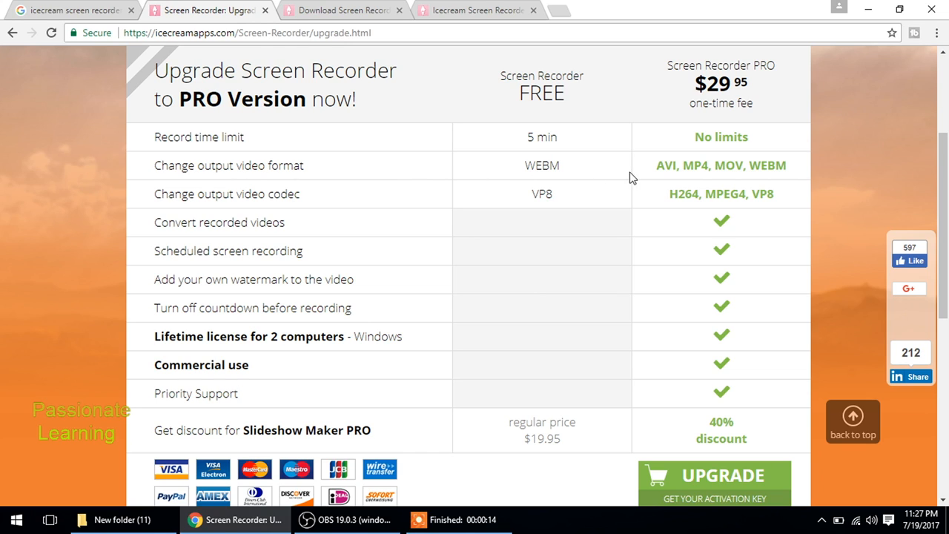
{"action": "mouse_move", "coordinate": [712, 165]}
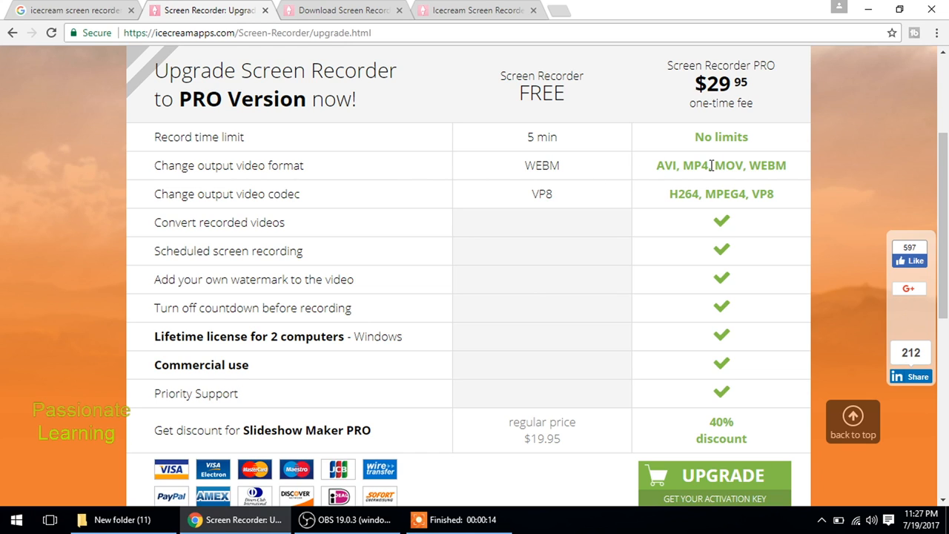
{"action": "scroll", "scroll_direction": "down", "scroll_amount": 3}
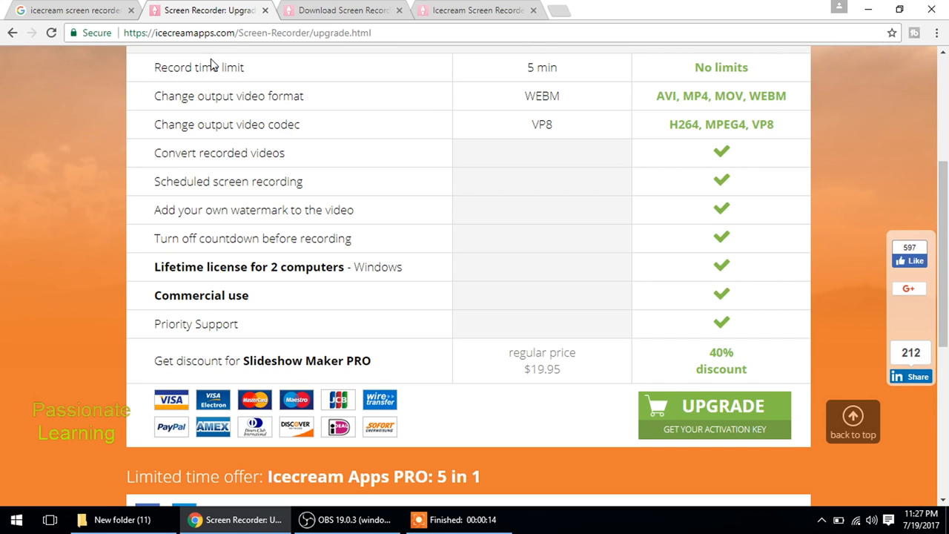